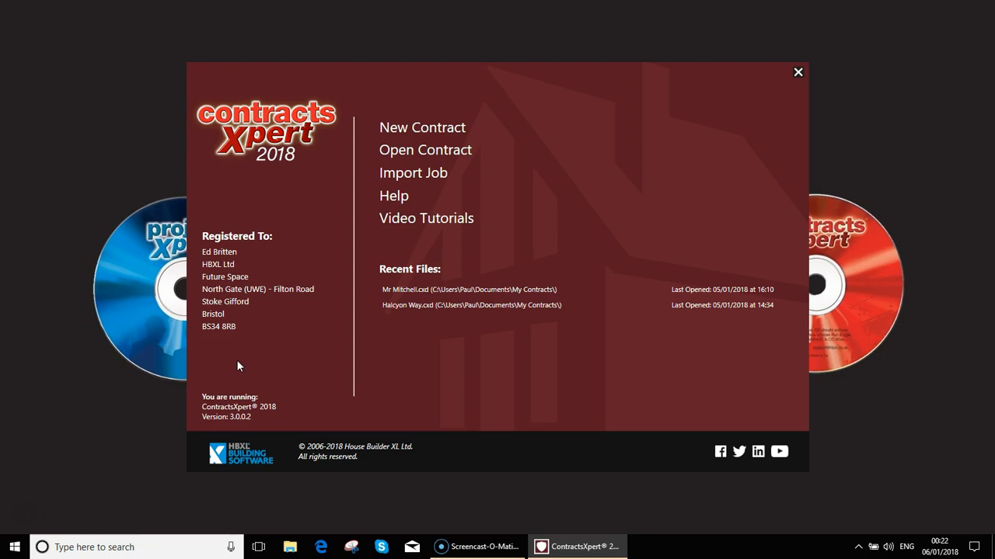
mouse_move(465, 107)
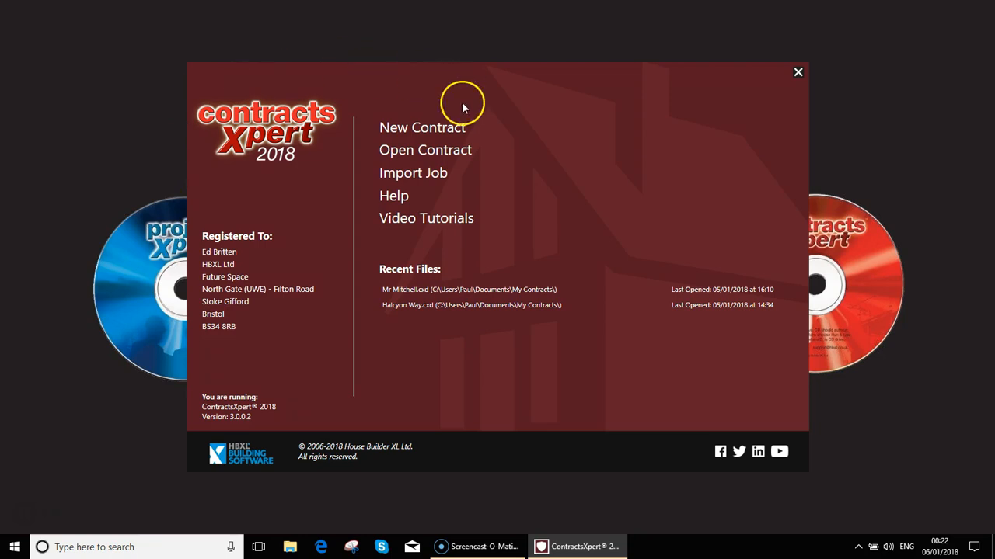
mouse_move(445, 136)
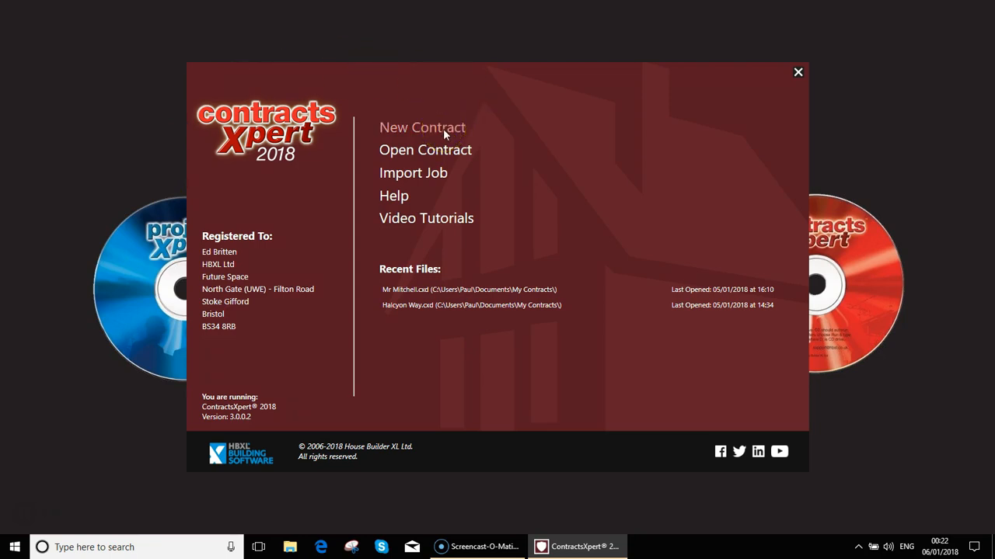
Launch the New Contract Wizard from the start screen.
click(797, 71)
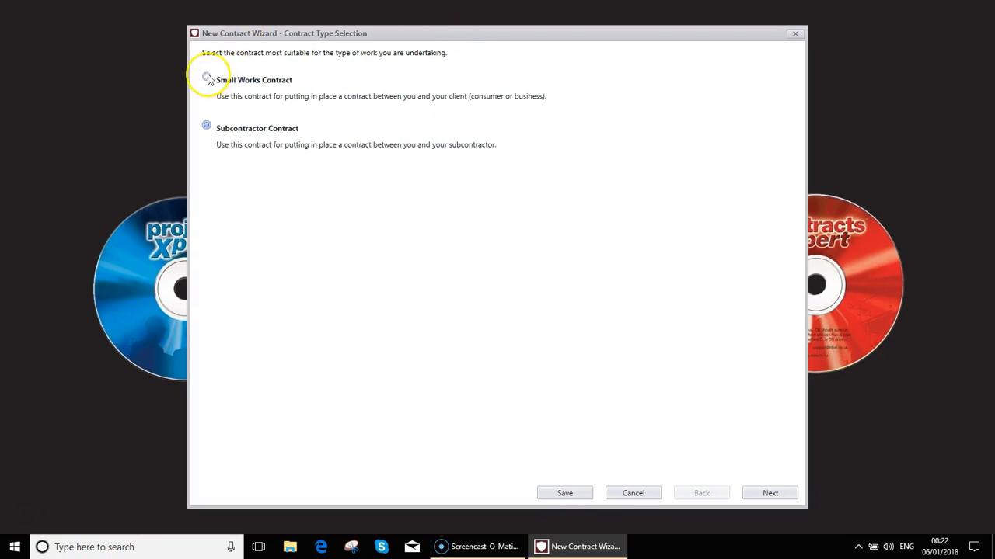
Choose a Small Works Contract created manually and advance to Project Details (step 3 of 11).
click(204, 78)
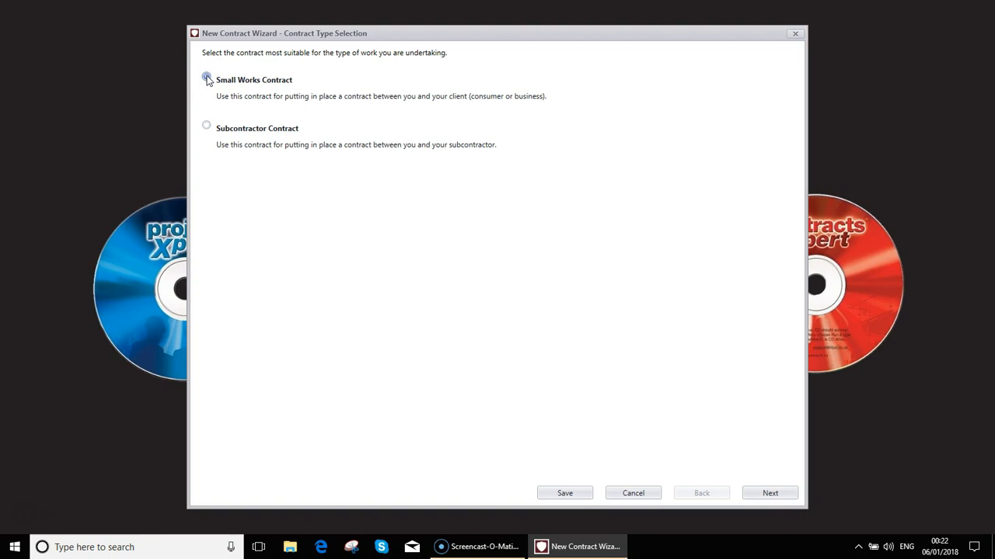
mouse_move(771, 492)
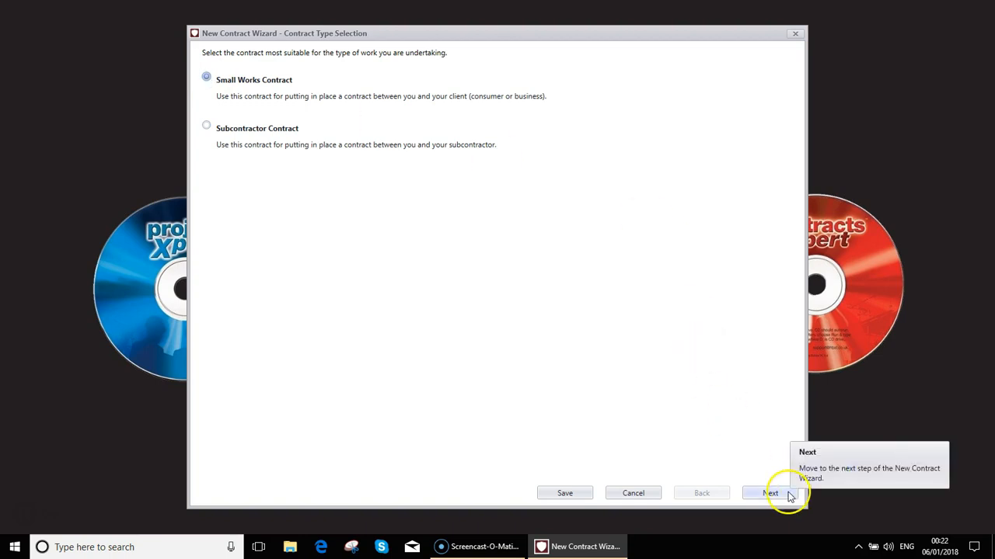
click(770, 493)
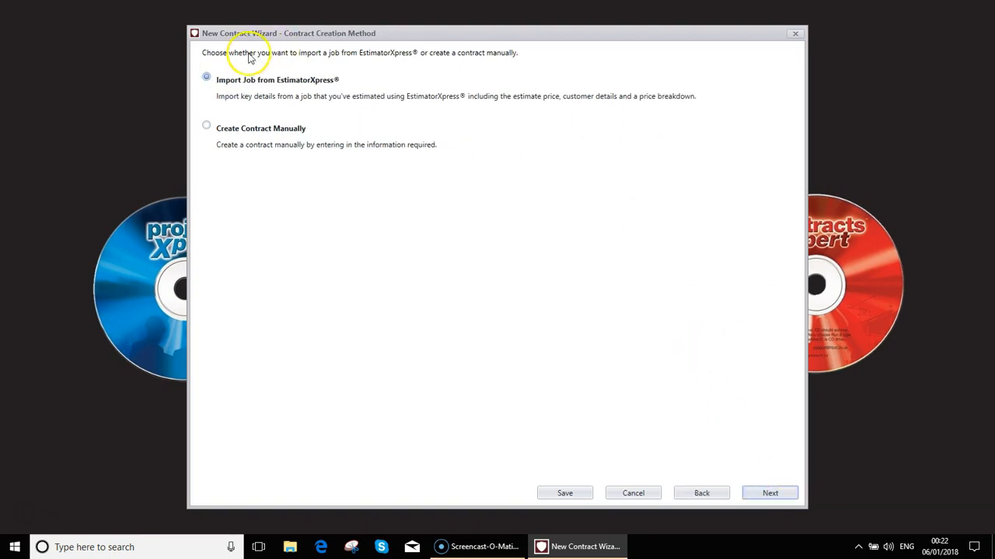
mouse_move(259, 84)
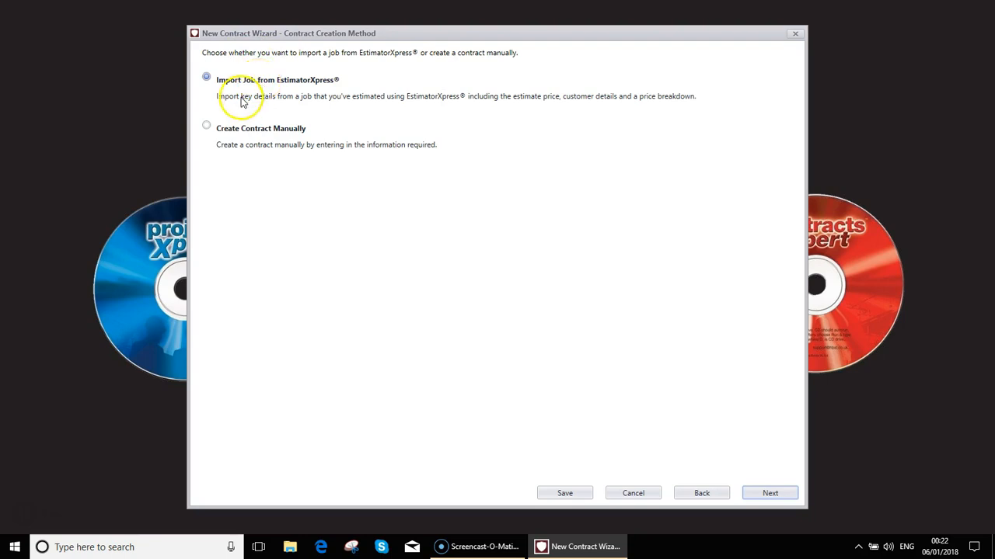
mouse_move(207, 128)
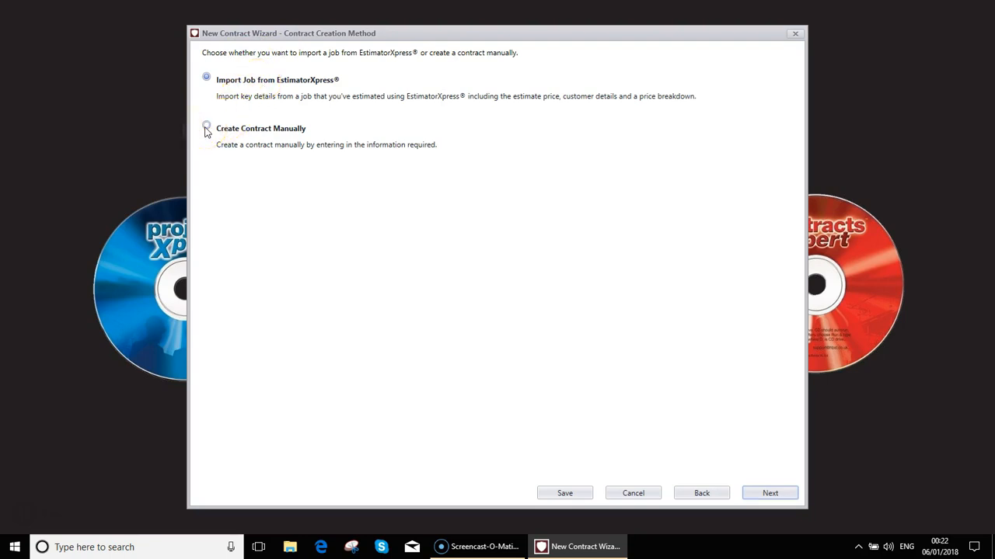
click(205, 127)
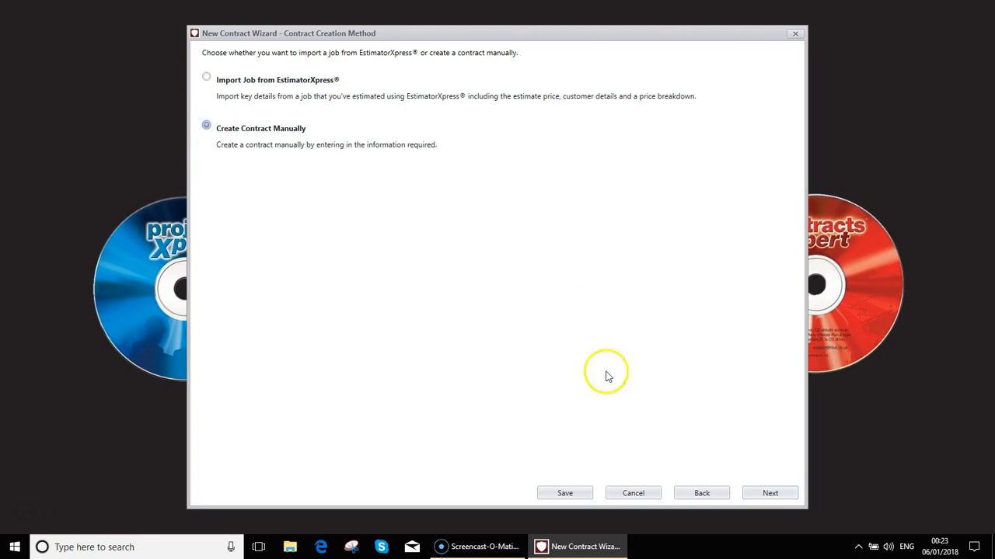
click(771, 492)
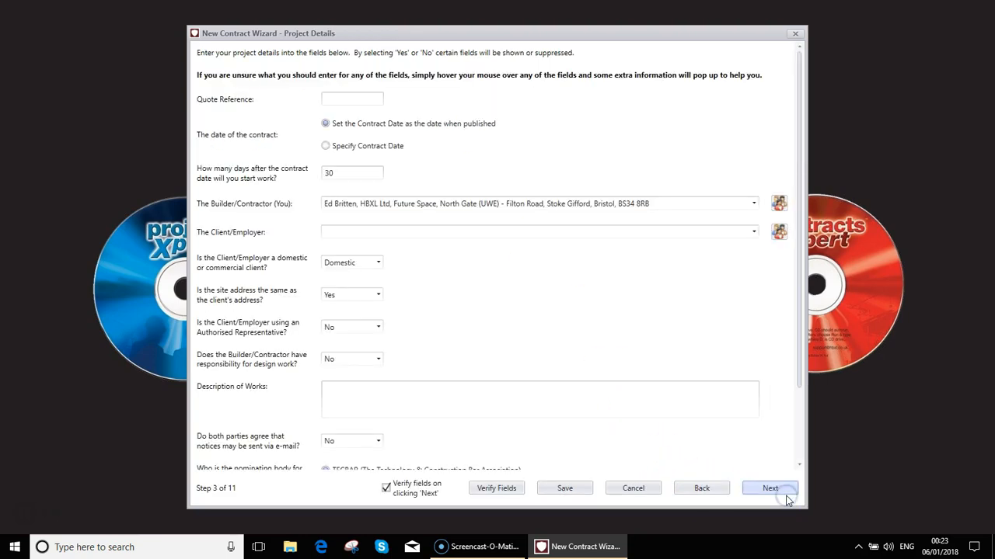
mouse_move(703, 450)
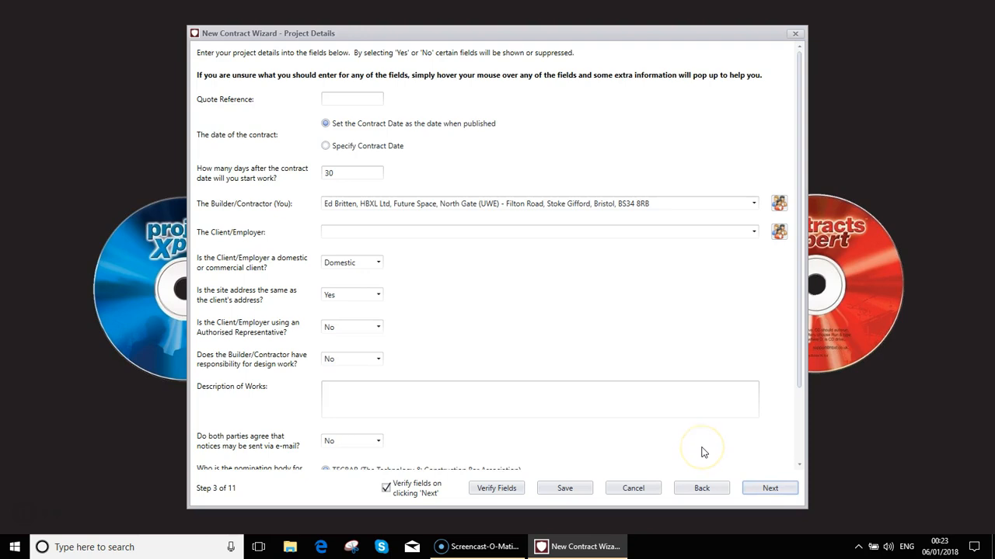
mouse_move(607, 392)
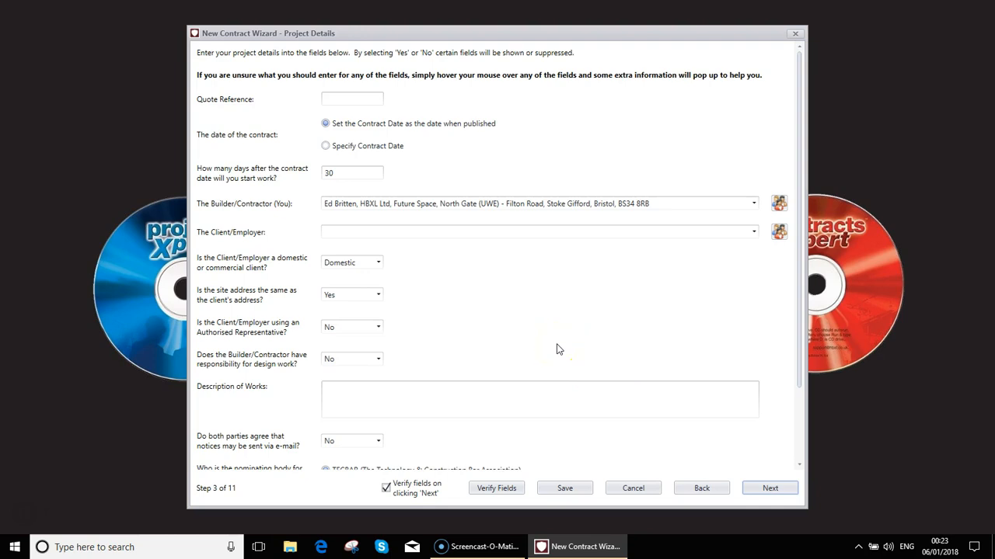
mouse_move(557, 348)
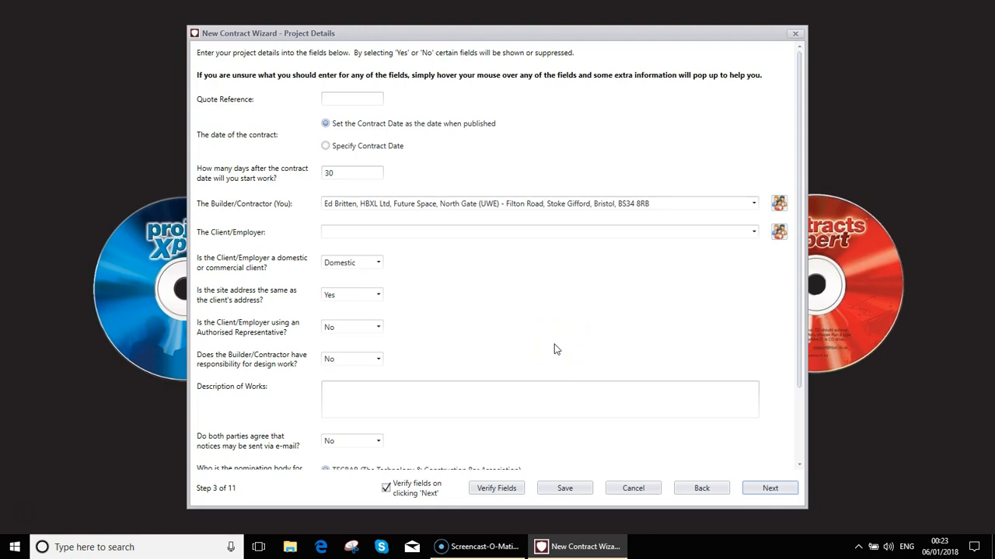
mouse_move(334, 96)
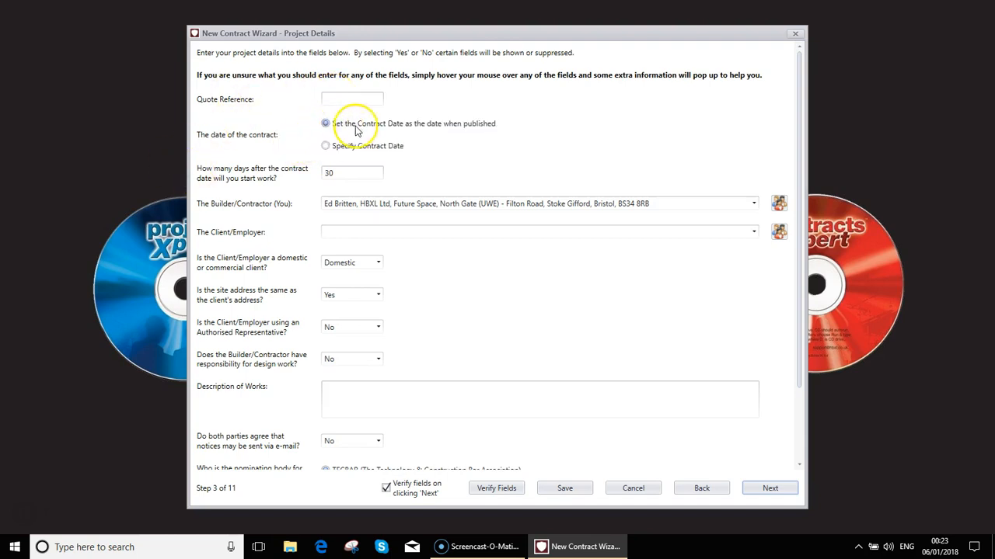
mouse_move(410, 132)
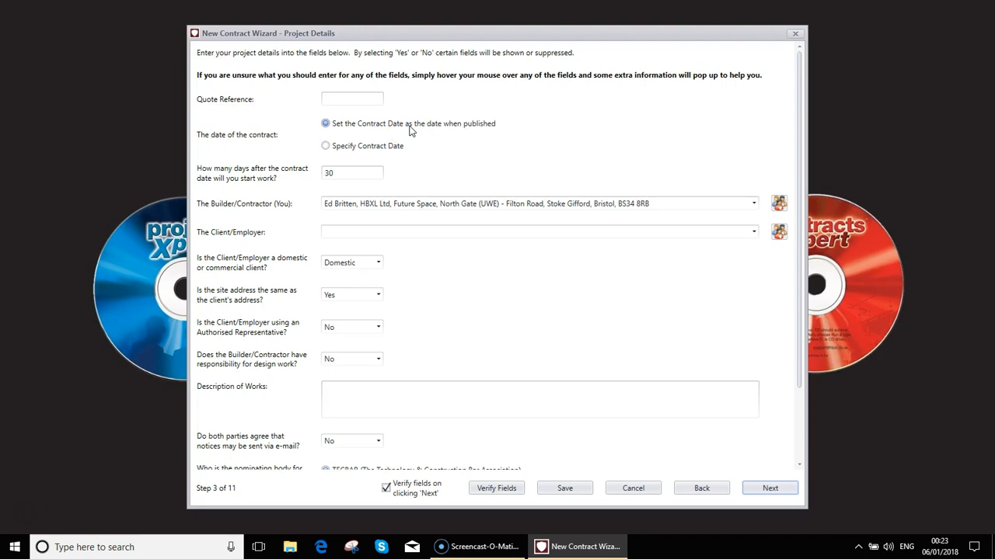
Choose Specify Contract Date so the contract date is 06/01/2018.
click(327, 146)
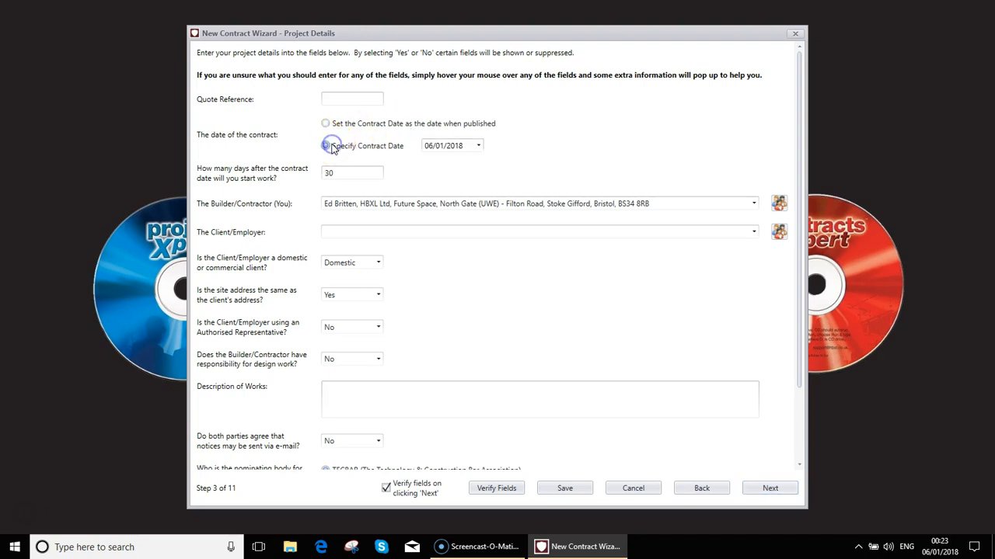
click(327, 146)
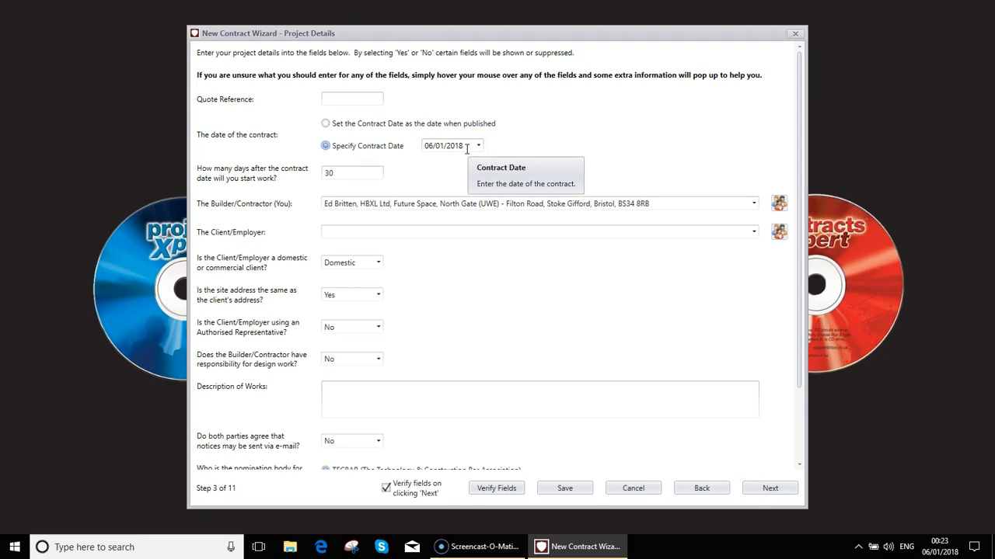
mouse_move(350, 171)
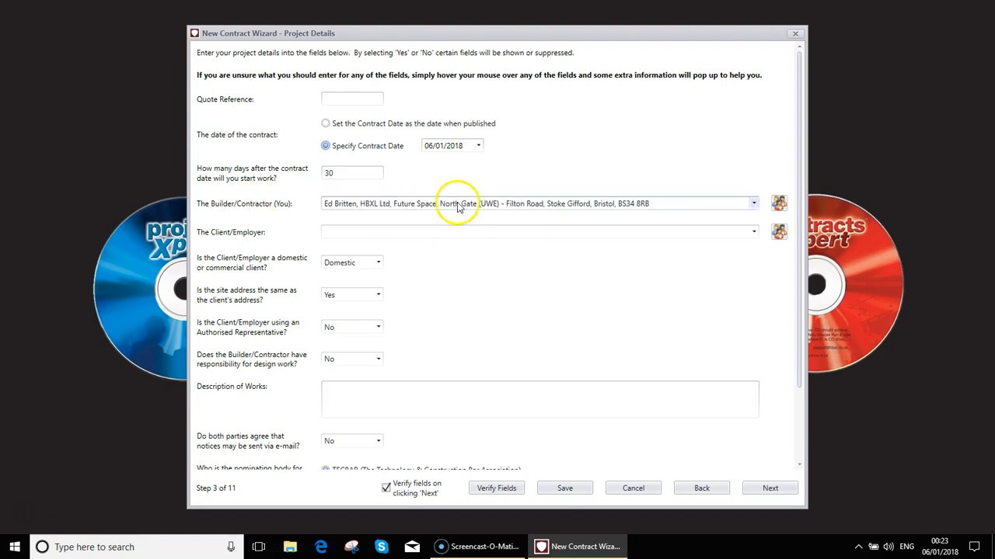
mouse_move(460, 206)
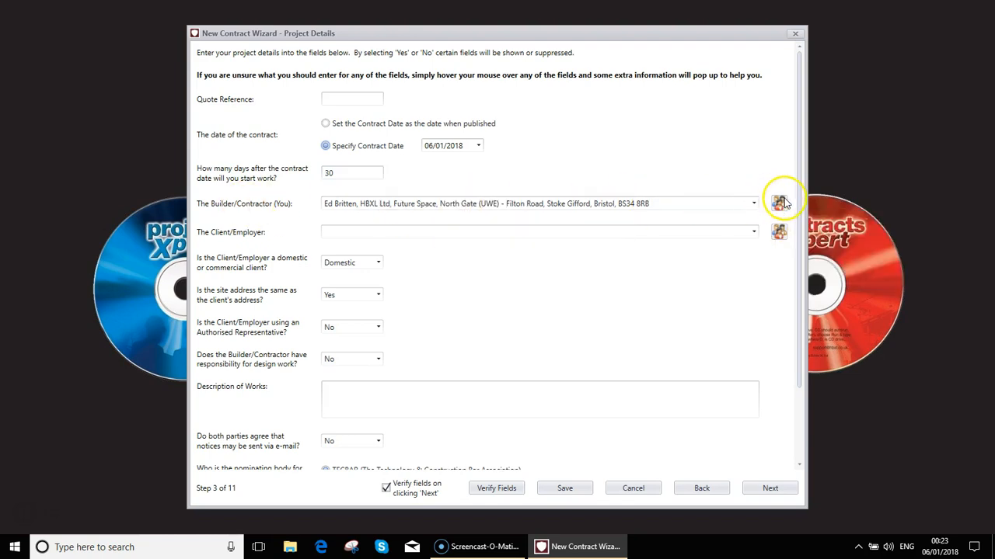
mouse_move(450, 233)
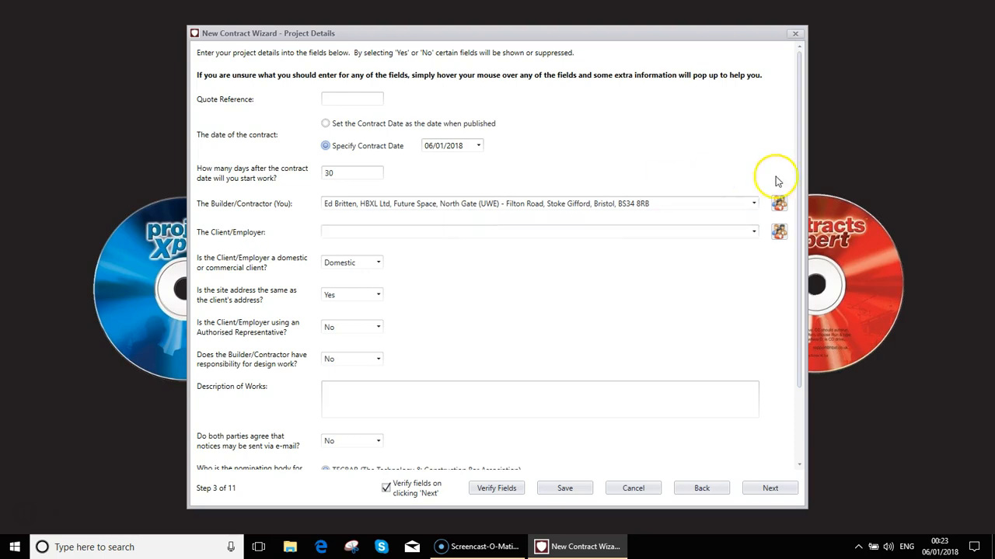
mouse_move(779, 233)
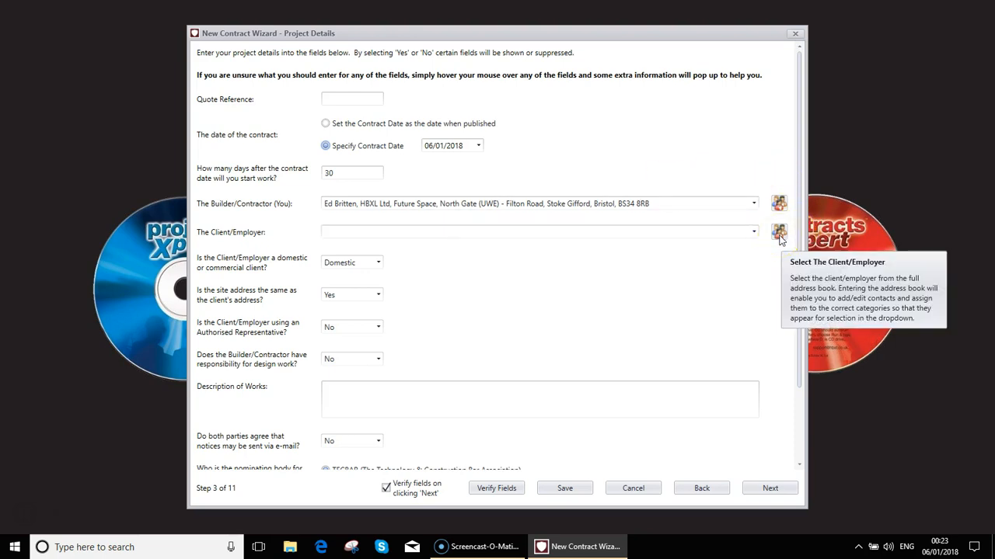
From the Client/Employer address book, begin adding a new Client/Employer contact.
click(779, 232)
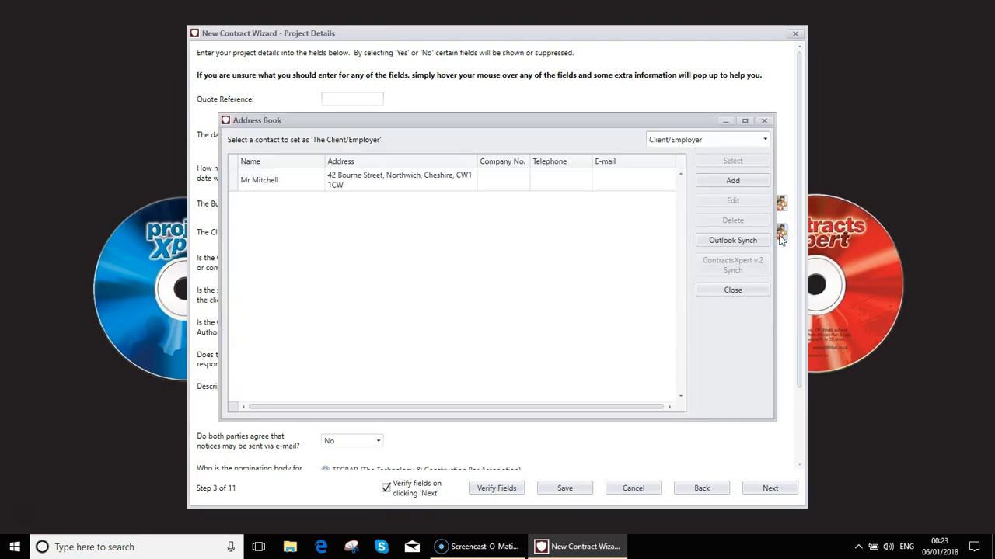
mouse_move(731, 181)
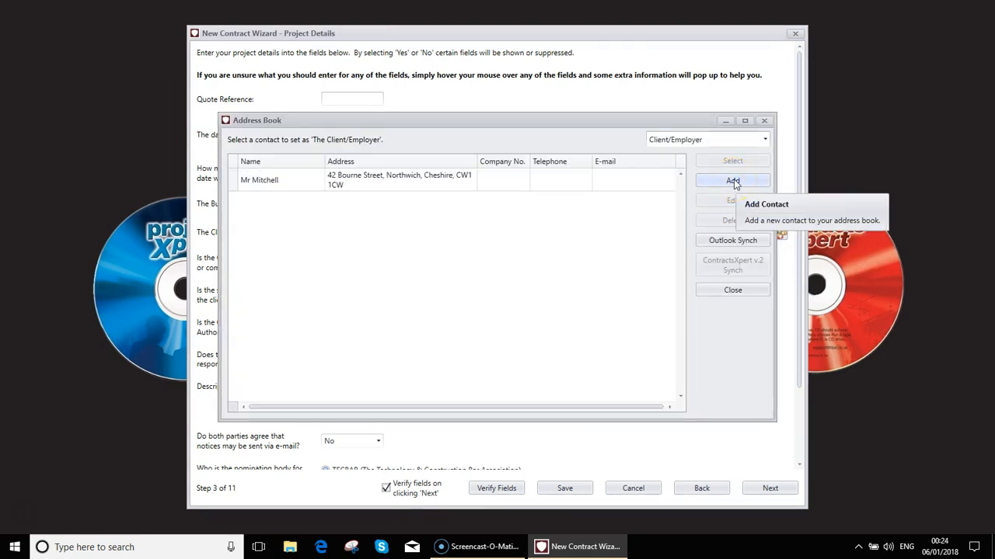
mouse_move(702, 143)
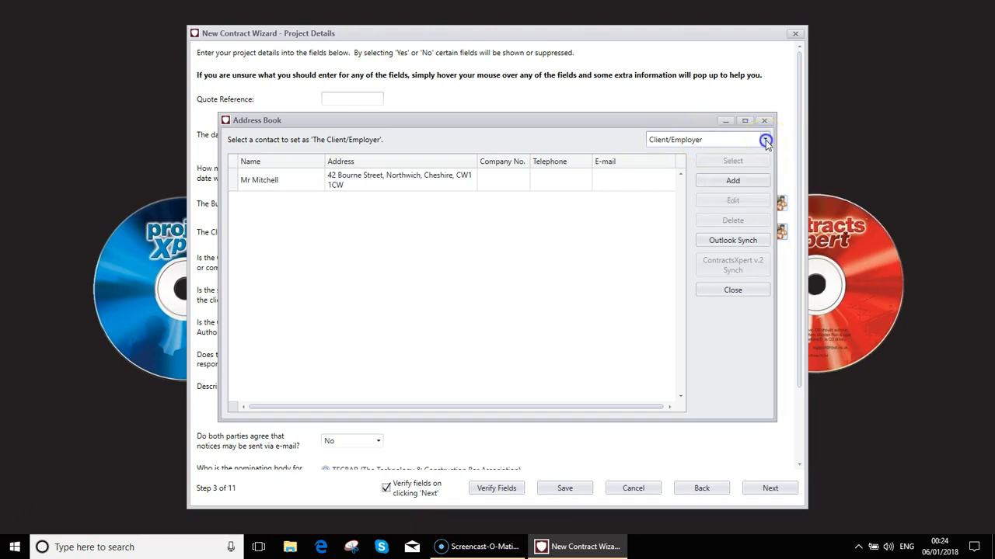
click(766, 140)
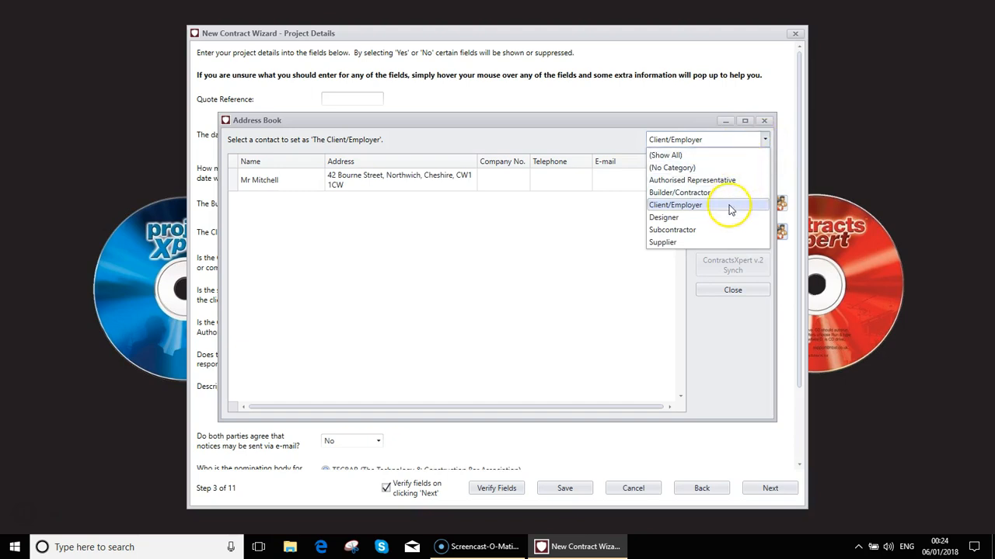
mouse_move(708, 205)
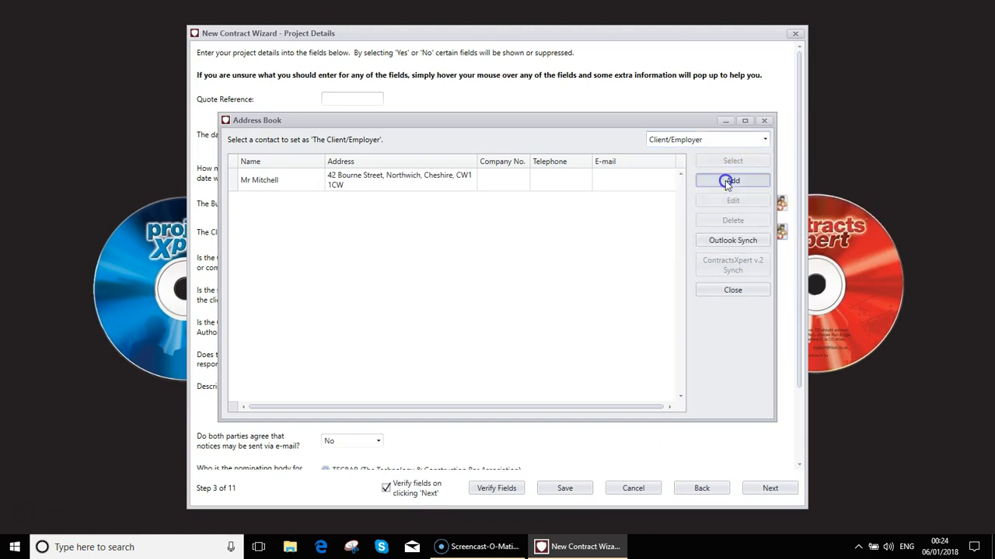
click(732, 180)
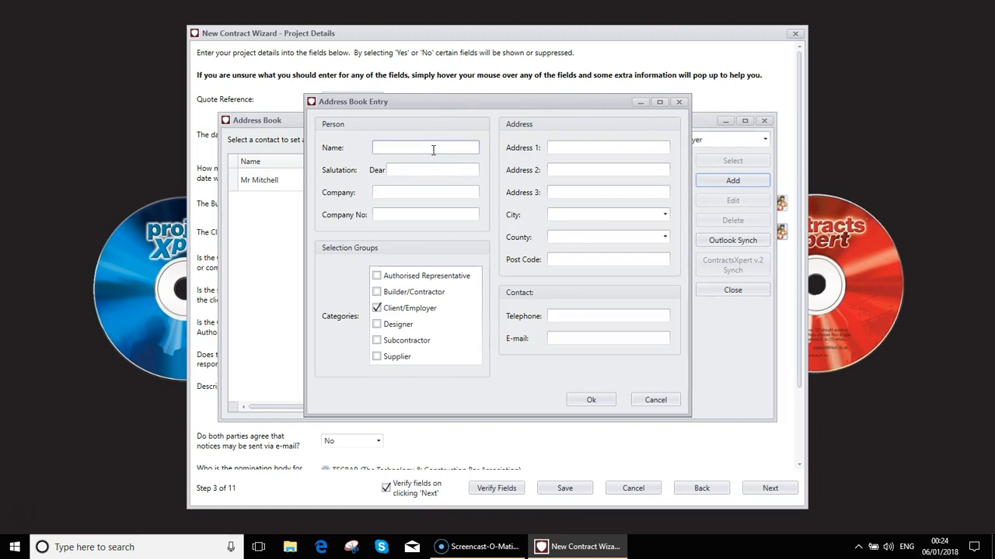
Save new contact Mike Smith at 1 A Street, A Town, Bristol, Avon, BS1 1RF with phone and e-mail.
text(Mike Smith)
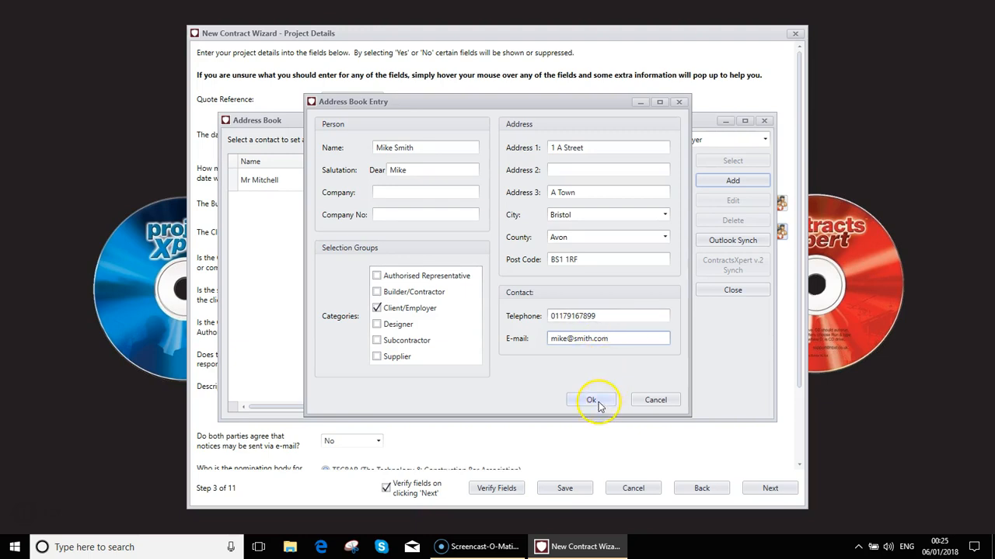
click(591, 400)
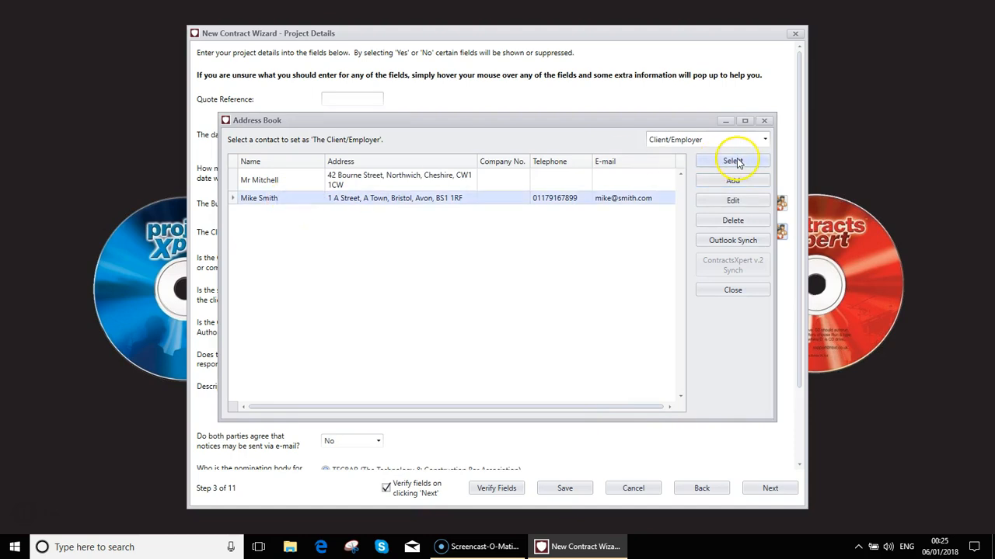
Make Mike Smith the Client/Employer and answer No to the site address matching the client's.
click(732, 160)
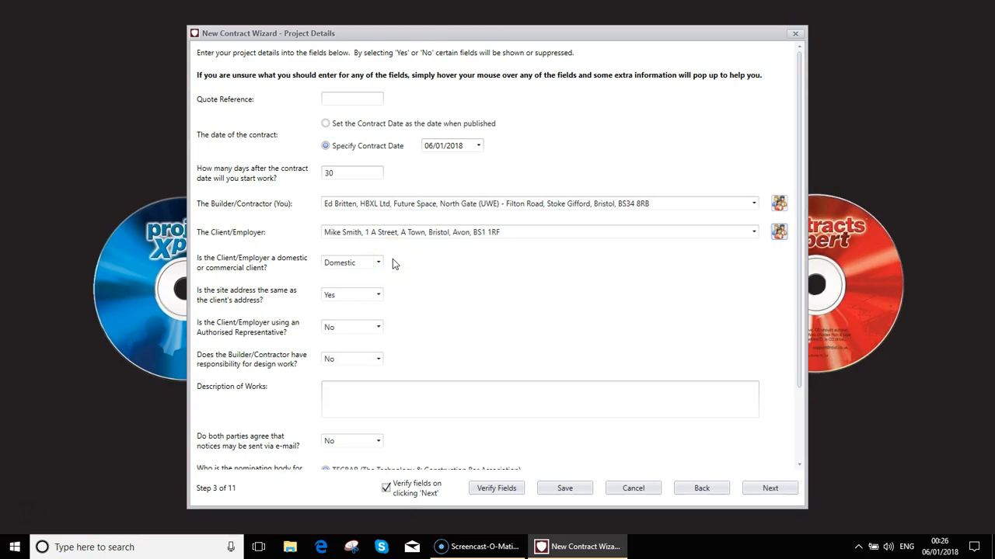
mouse_move(376, 267)
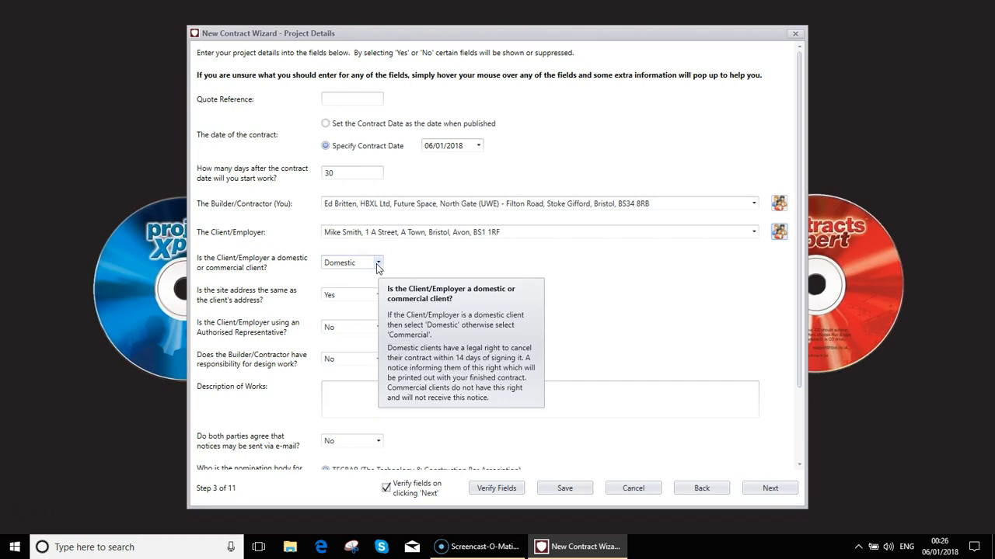
click(380, 295)
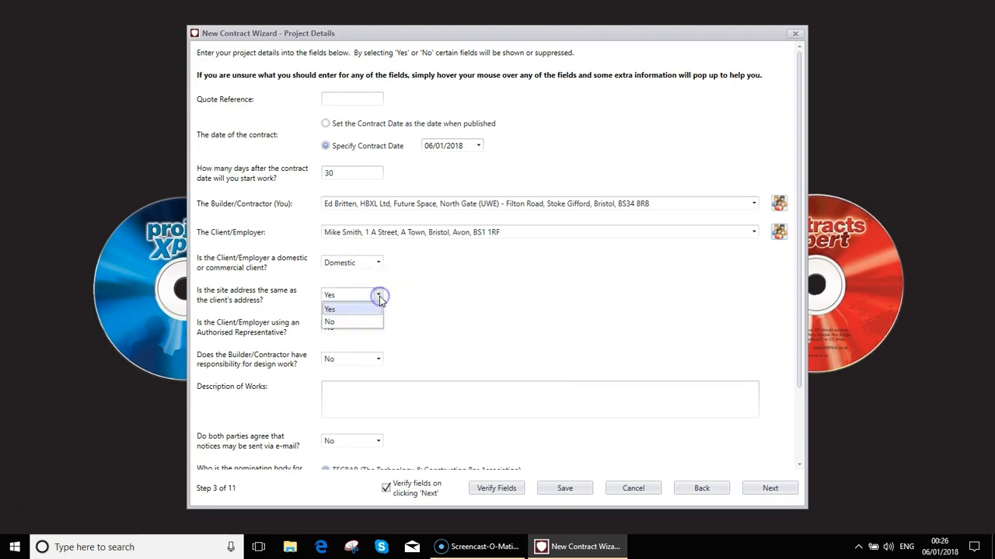
click(329, 320)
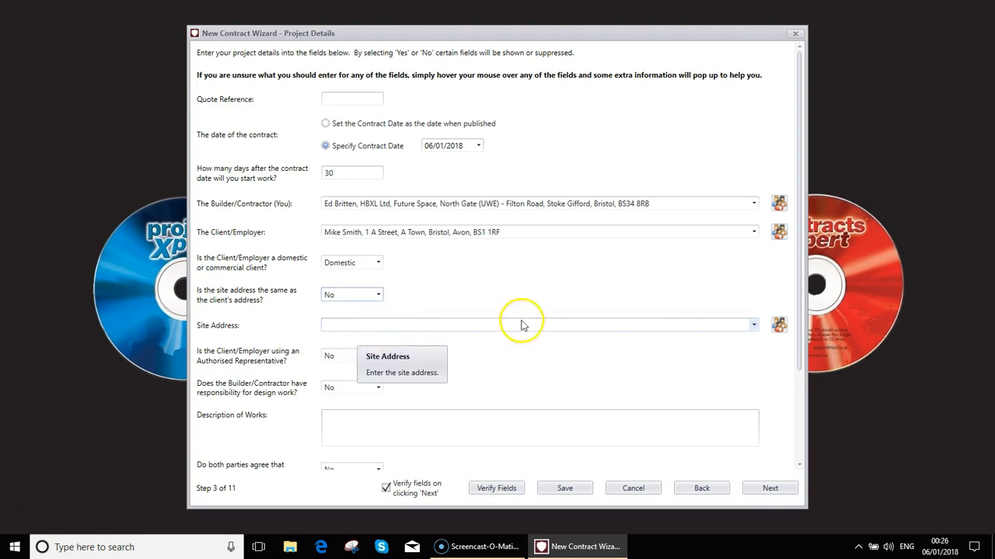
mouse_move(784, 326)
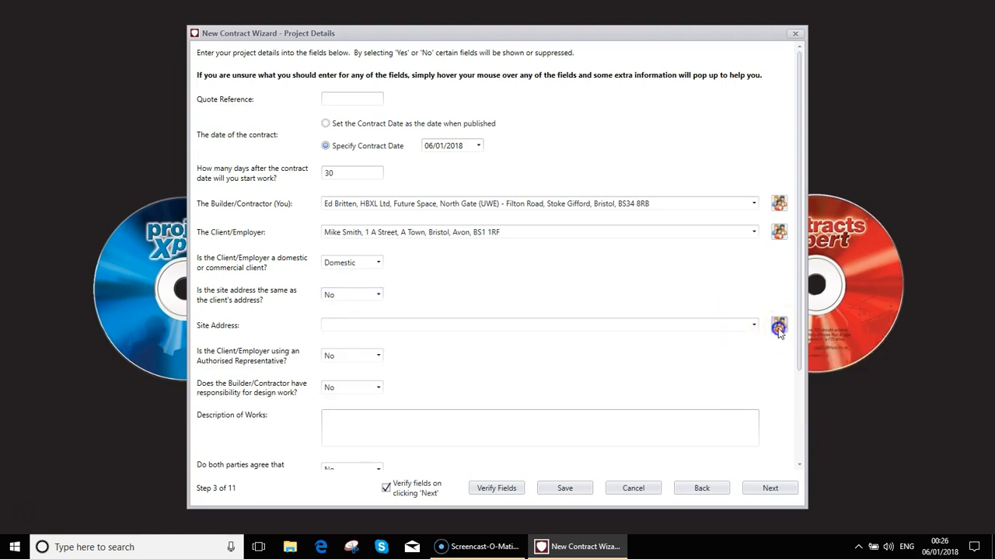
Close the site address book without choosing a contact and set the site address question back to Yes.
click(777, 326)
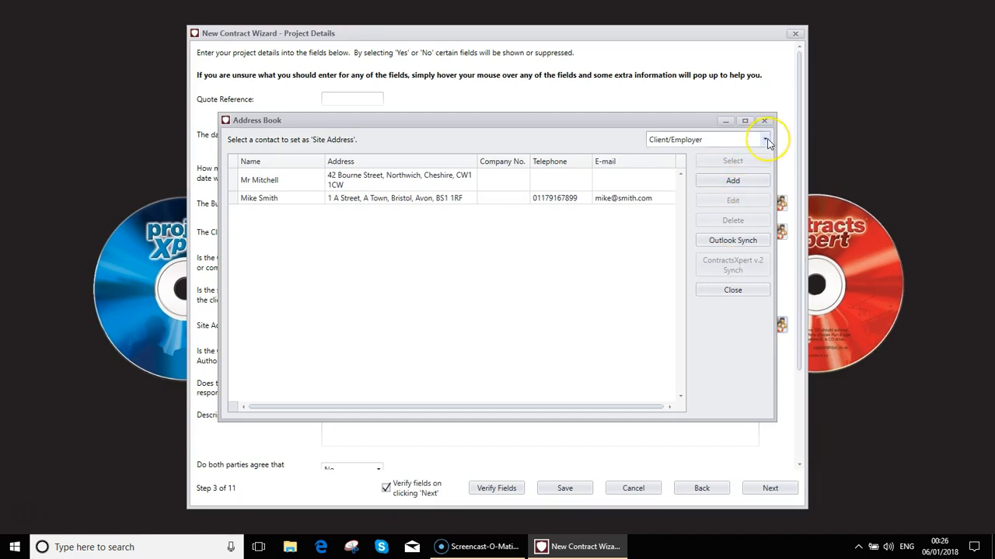
click(768, 140)
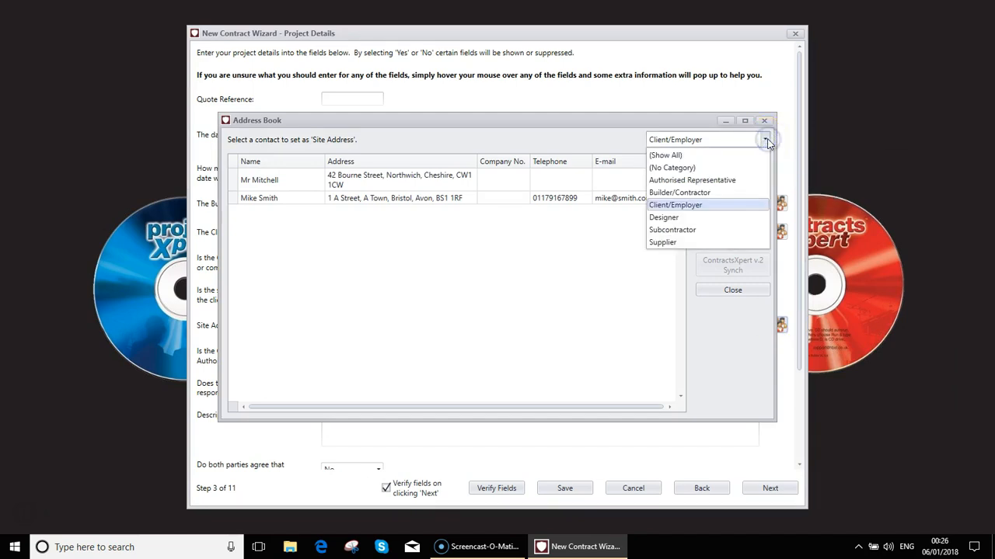
click(676, 205)
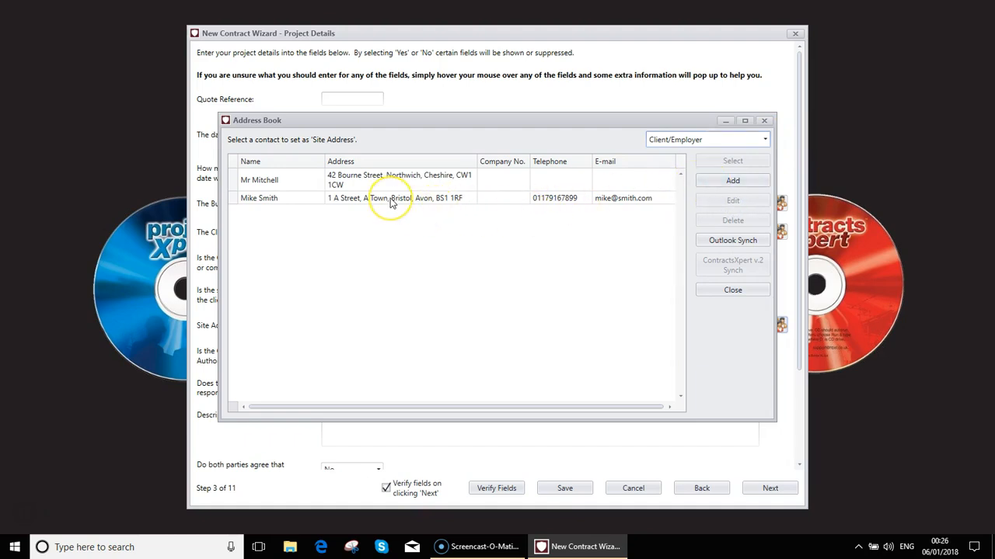
mouse_move(721, 293)
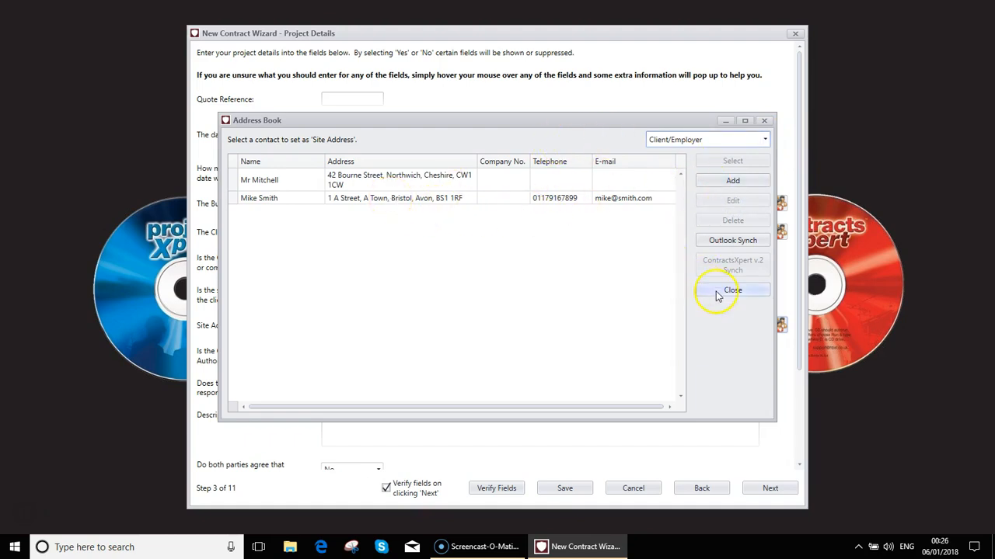
click(731, 290)
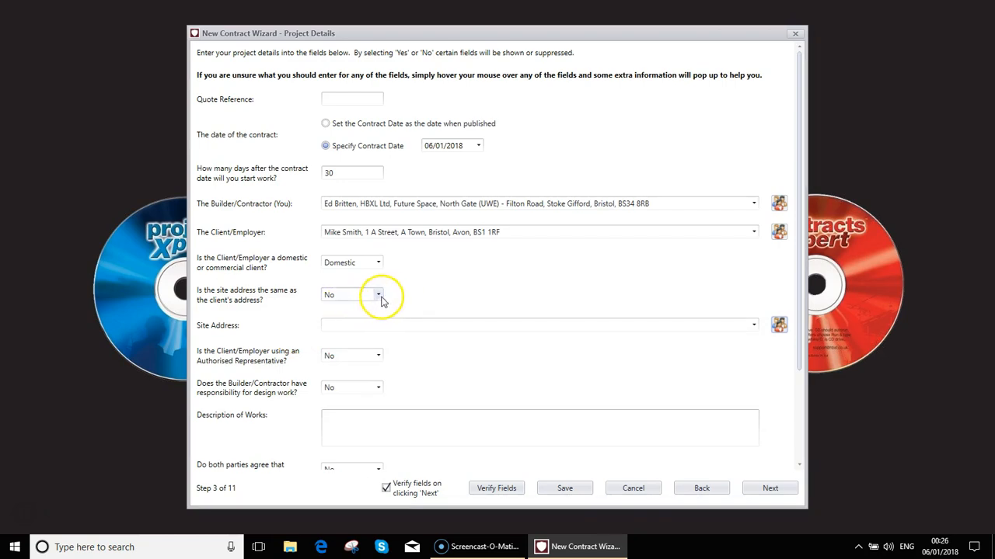
click(373, 295)
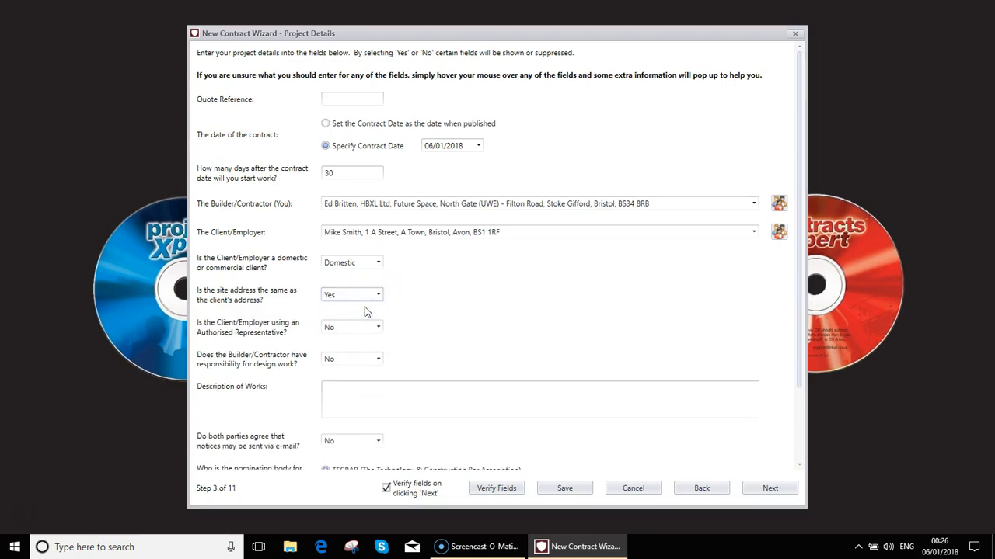
mouse_move(795, 312)
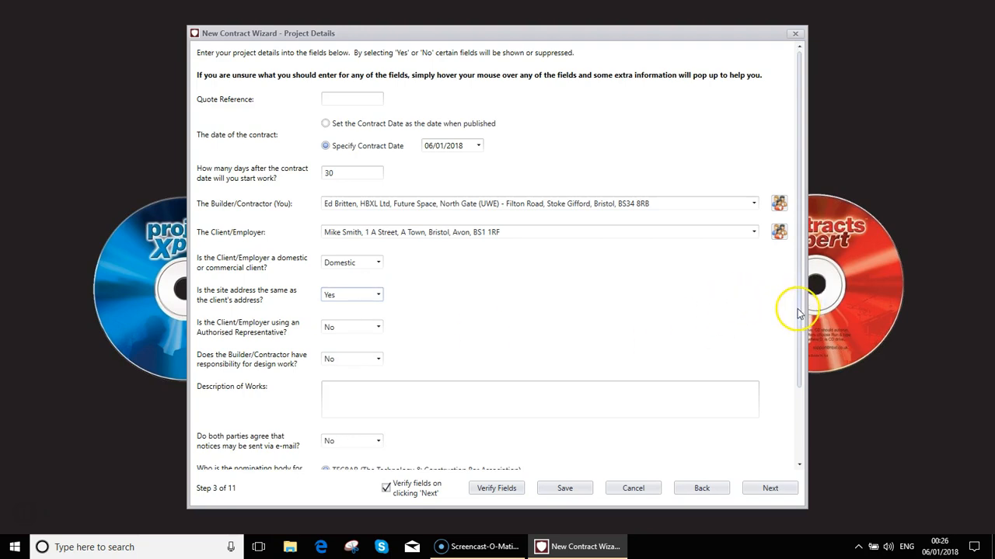
scroll(down, 3)
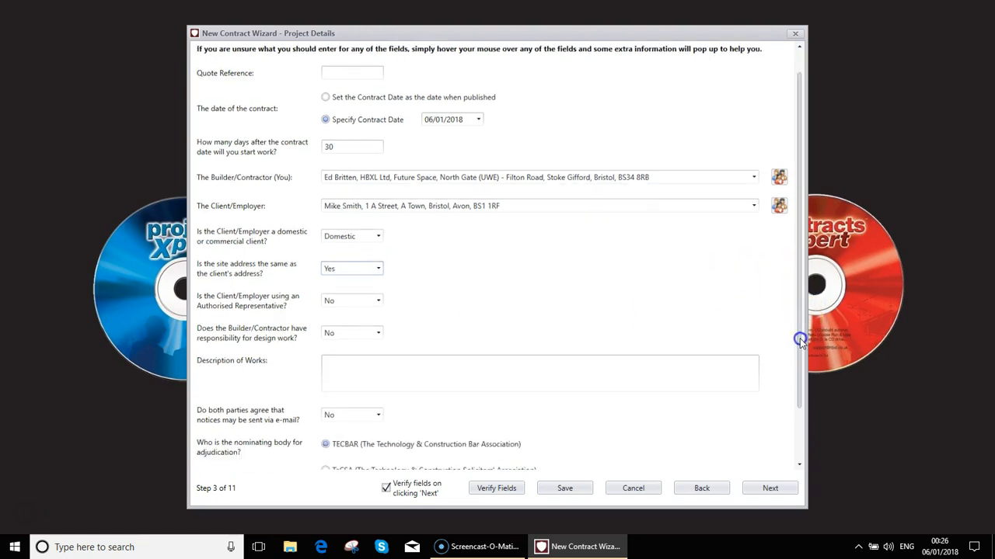
scroll(down, 3)
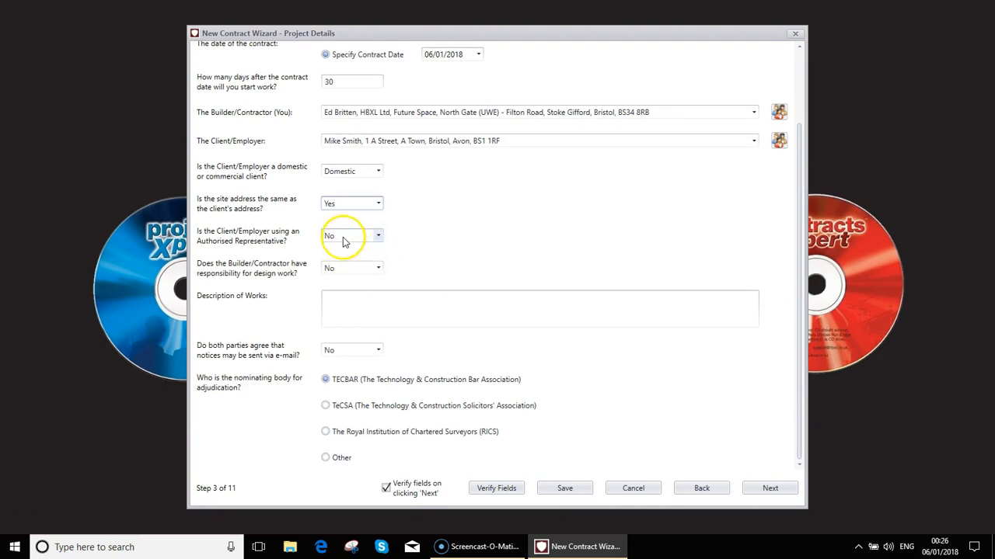
mouse_move(345, 239)
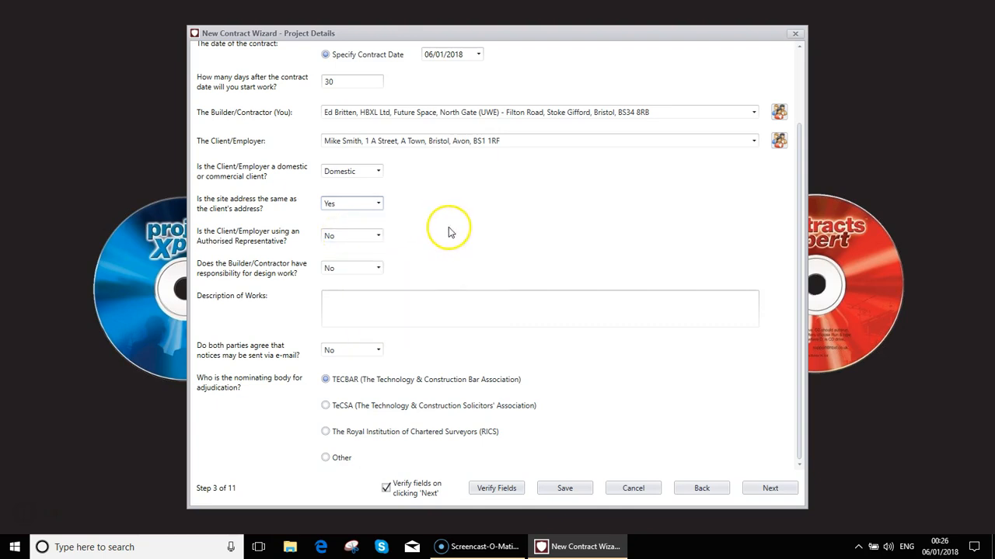
mouse_move(373, 268)
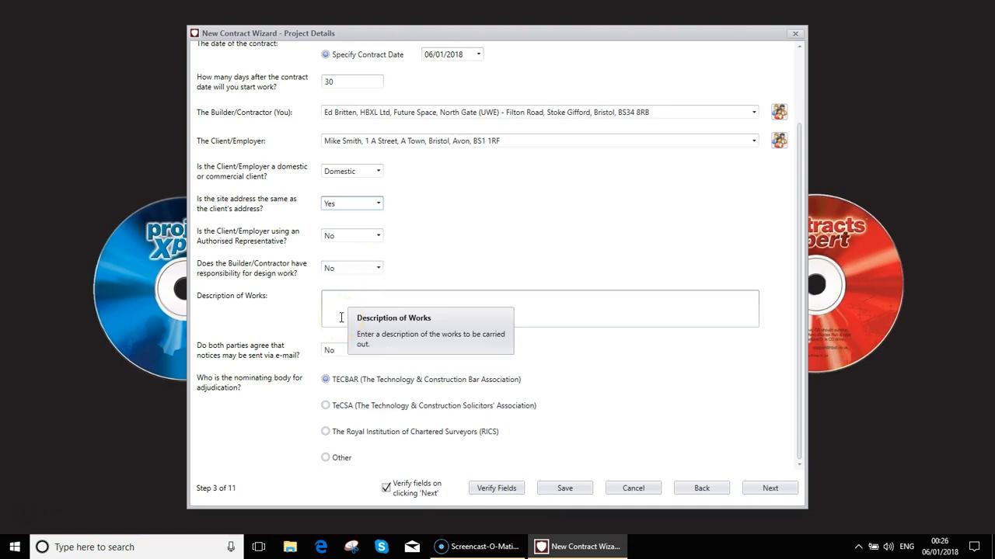
mouse_move(345, 350)
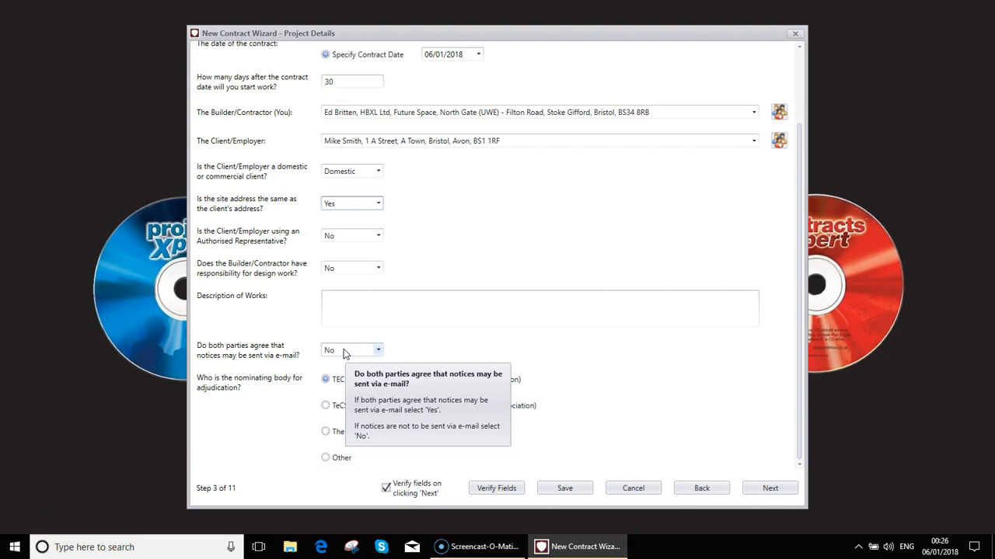
mouse_move(345, 355)
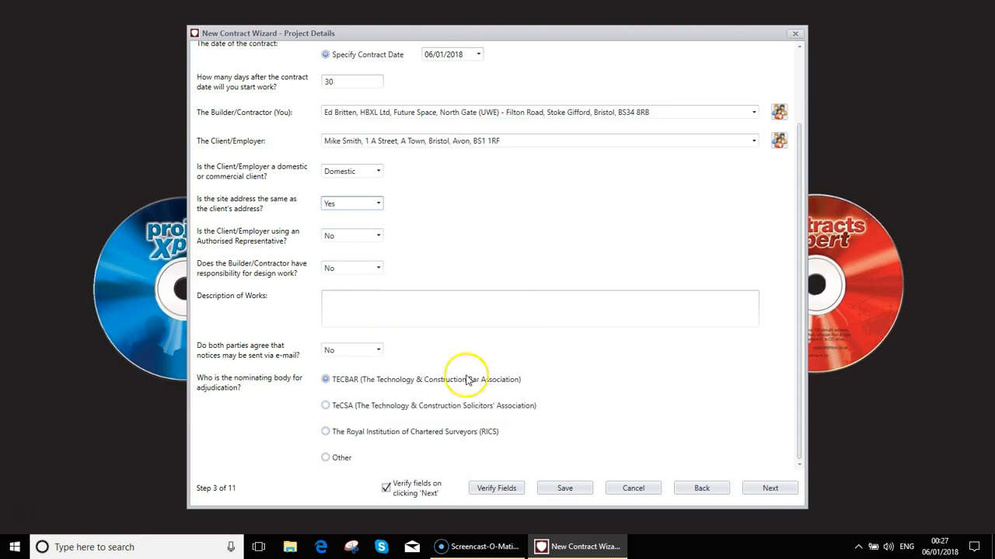
mouse_move(386, 488)
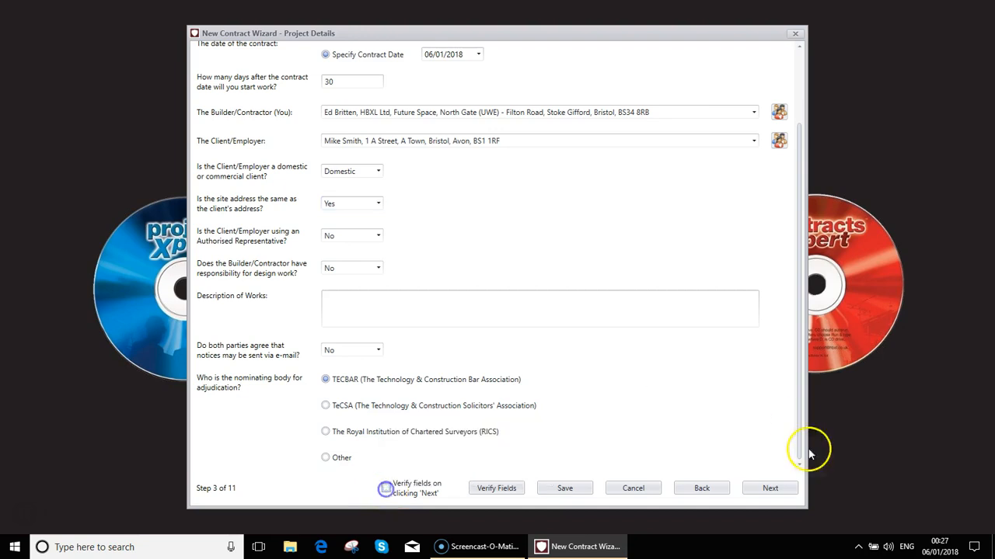
Advance to Site Details (step 4 of 11) and answer Yes to limits on site use.
click(770, 488)
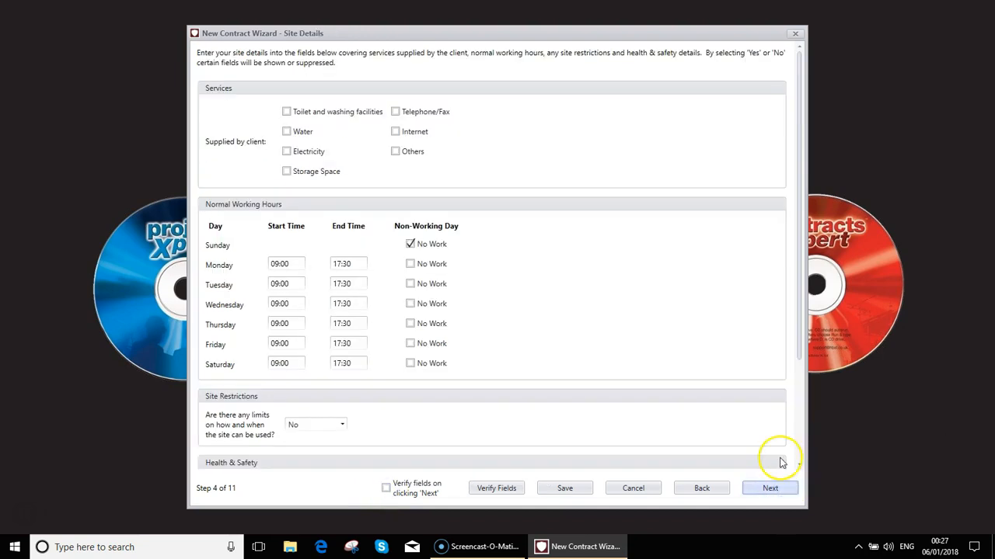
mouse_move(286, 115)
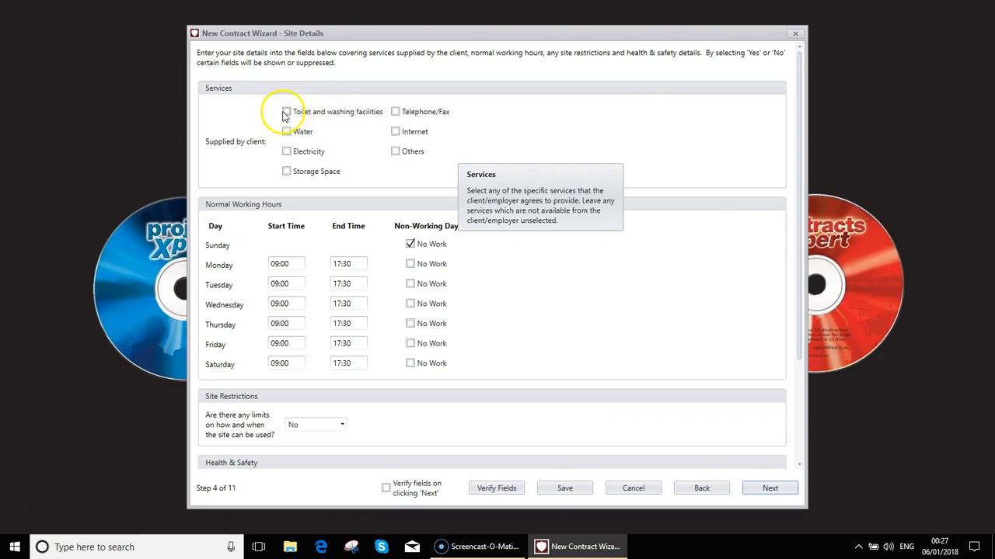
mouse_move(531, 227)
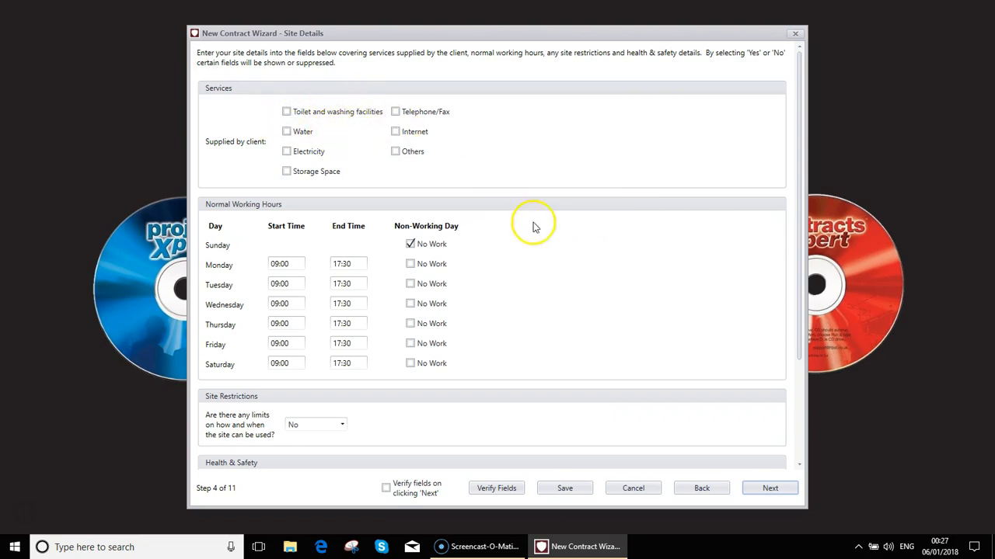
mouse_move(338, 280)
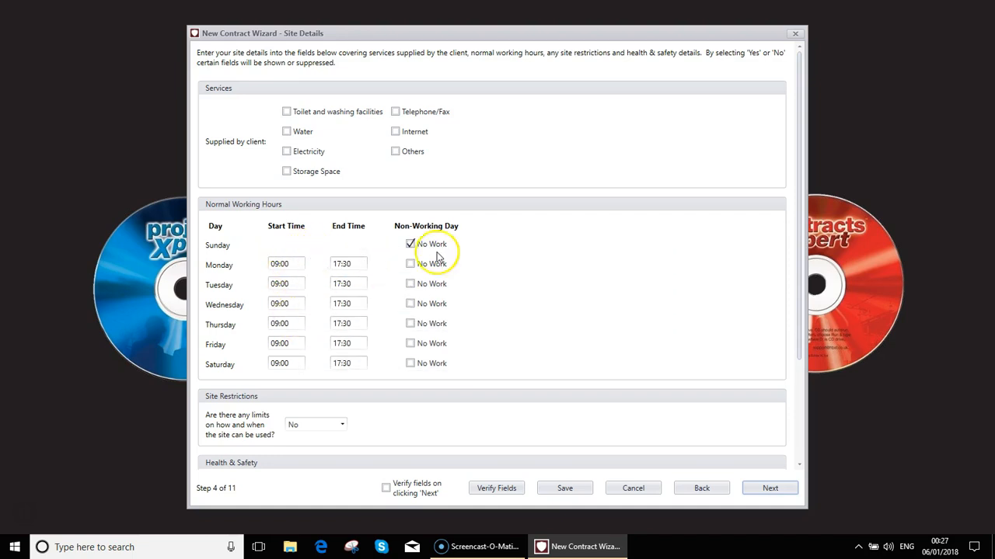
mouse_move(802, 292)
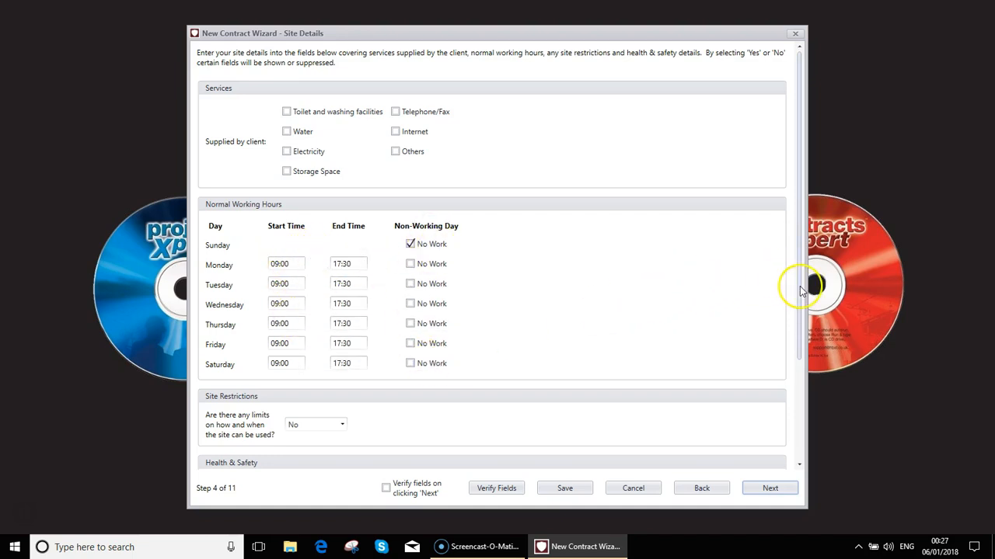
scroll(down, 3)
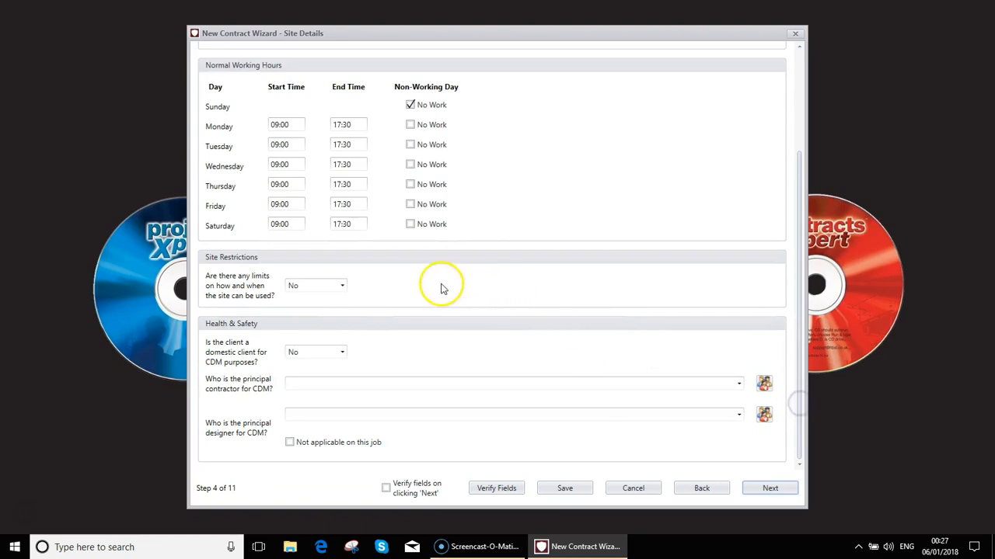
mouse_move(354, 294)
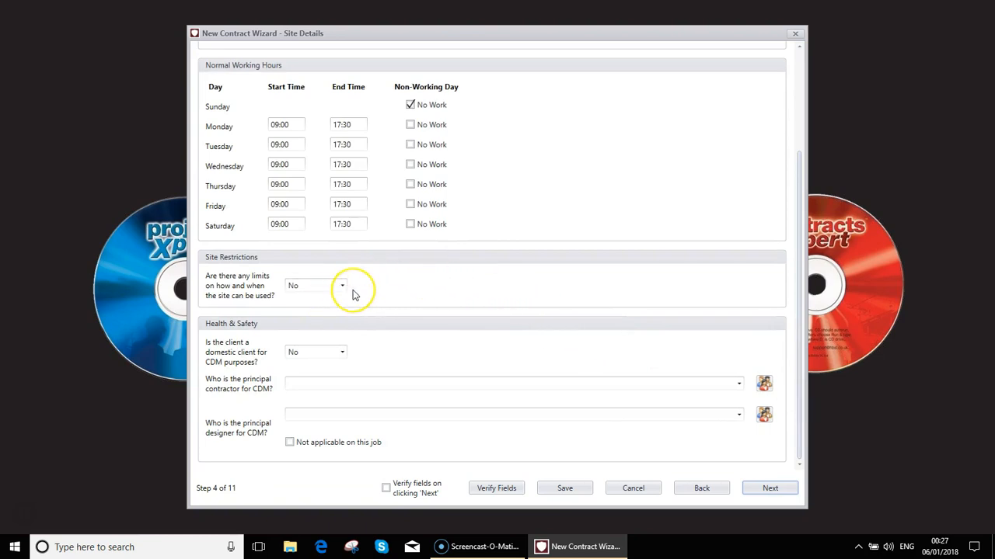
mouse_move(345, 355)
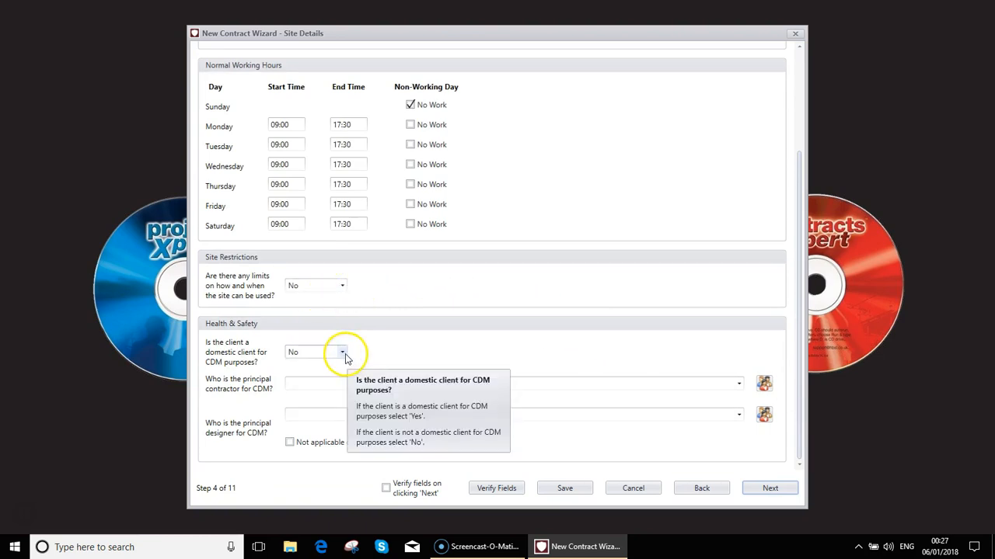
click(313, 286)
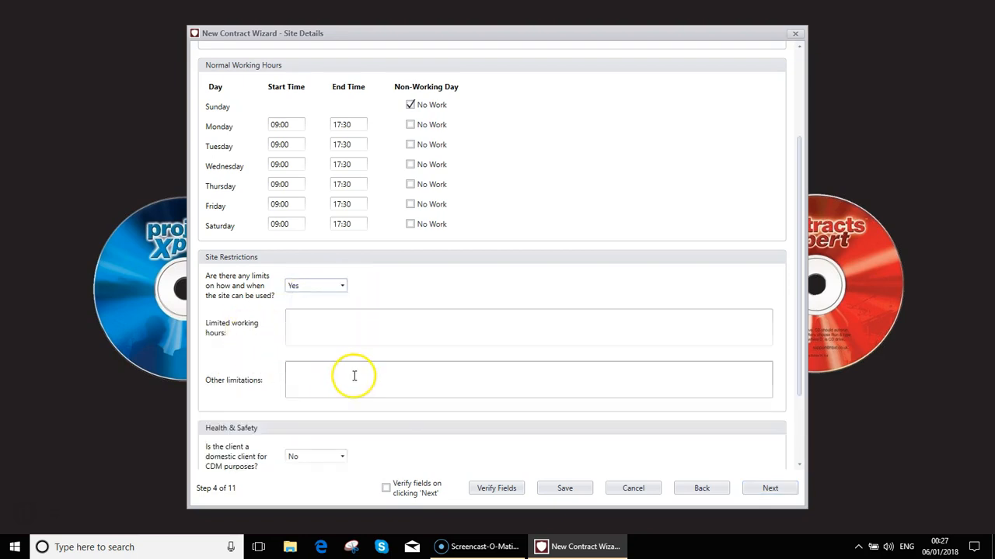
mouse_move(795, 381)
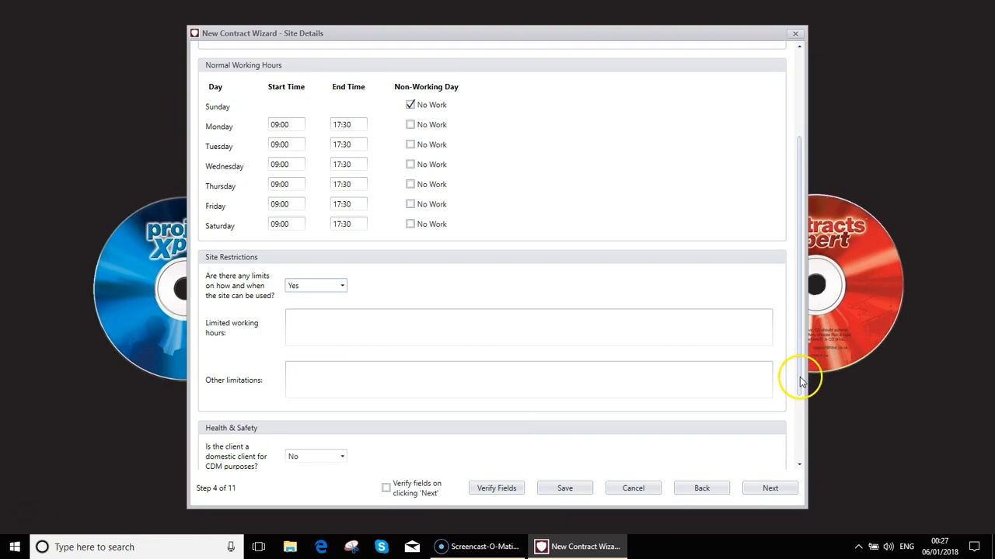
Mark the client as domestic for CDM, the builder as principal contractor, and principal designer not applicable.
scroll(down, 3)
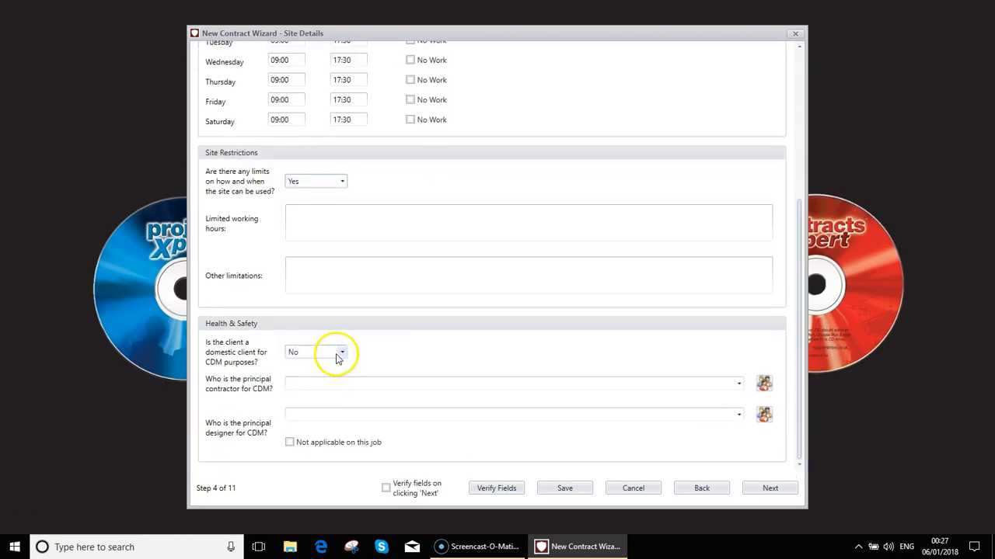
click(341, 351)
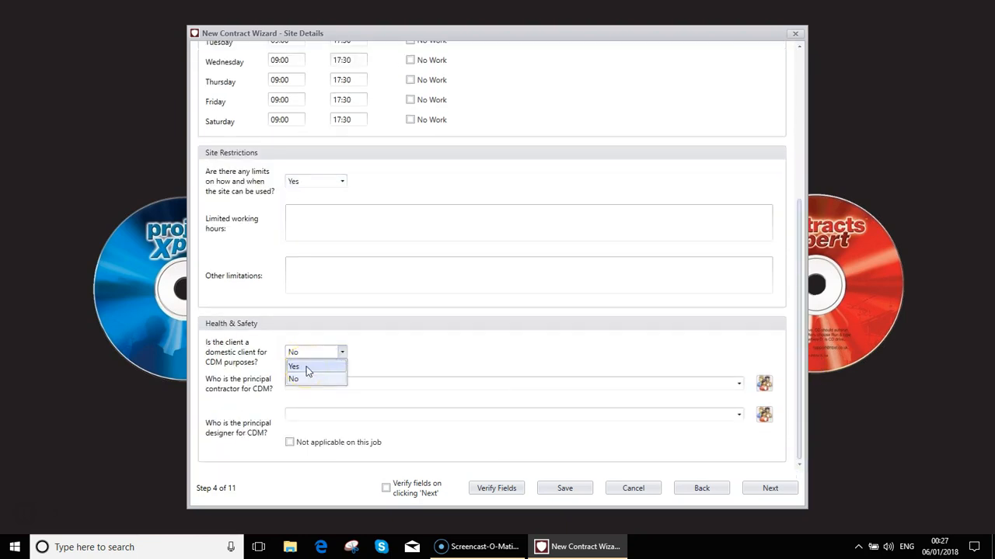
click(296, 367)
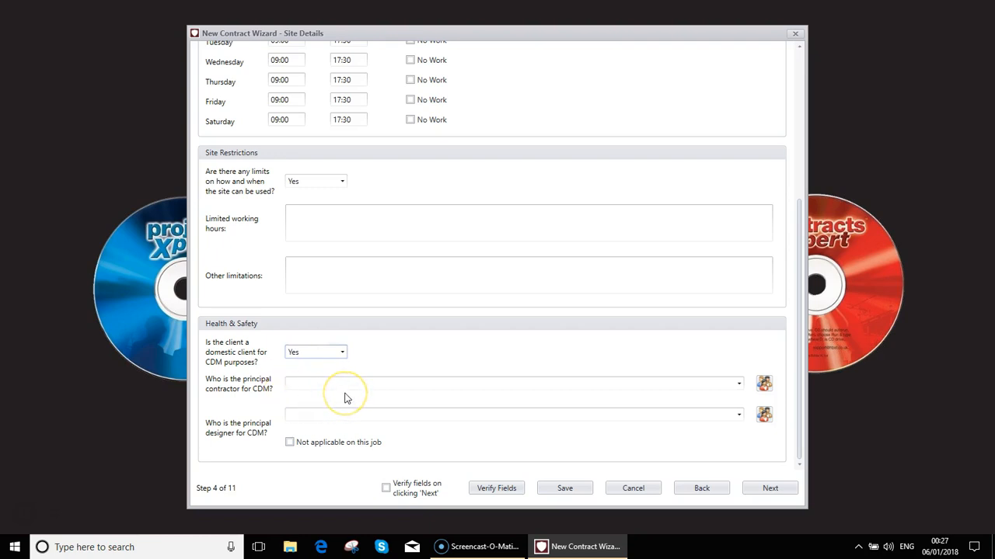
click(737, 383)
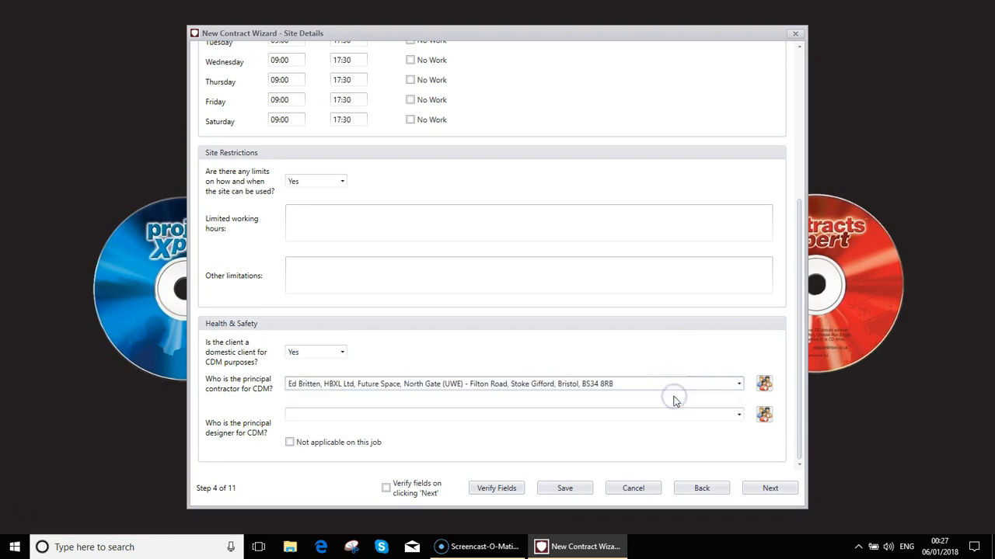
mouse_move(691, 416)
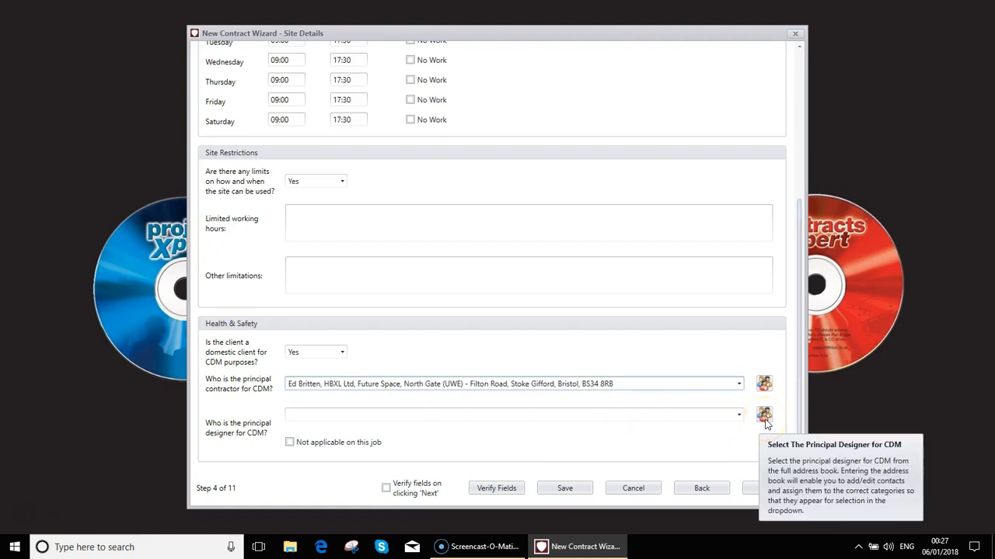
click(765, 413)
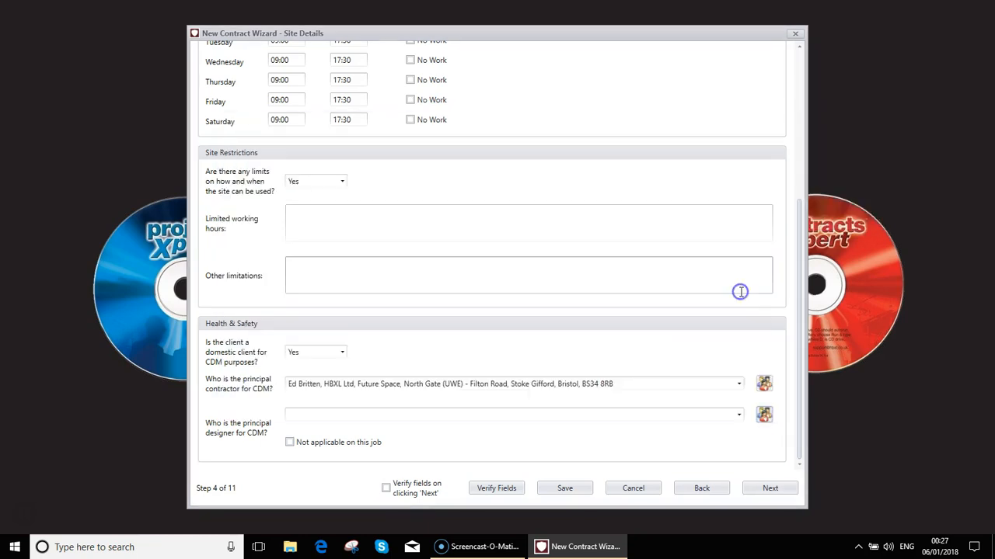
mouse_move(298, 442)
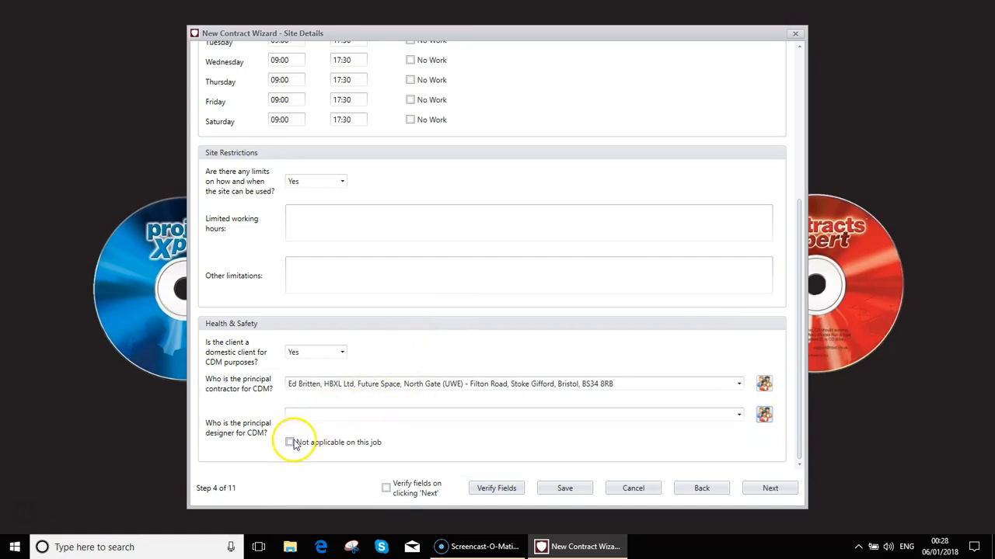
click(289, 442)
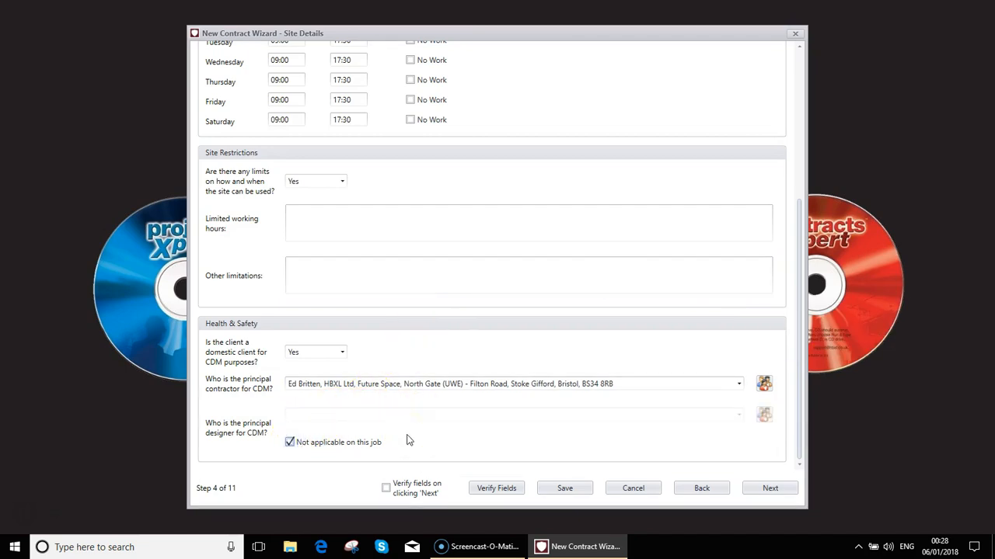
mouse_move(771, 494)
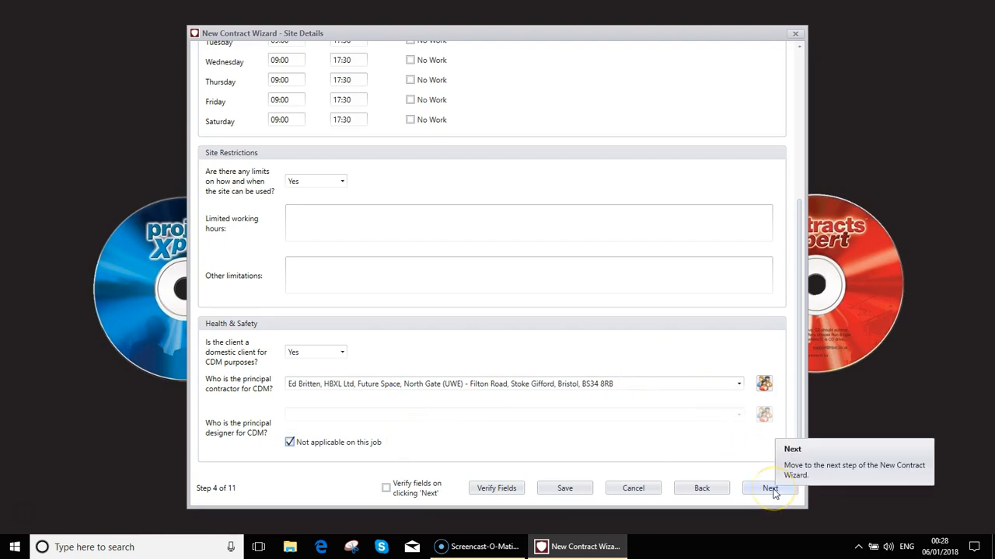
On the Money step enter £45,000 excluding VAT (£54,000 total) and a job duration of 60.
click(771, 488)
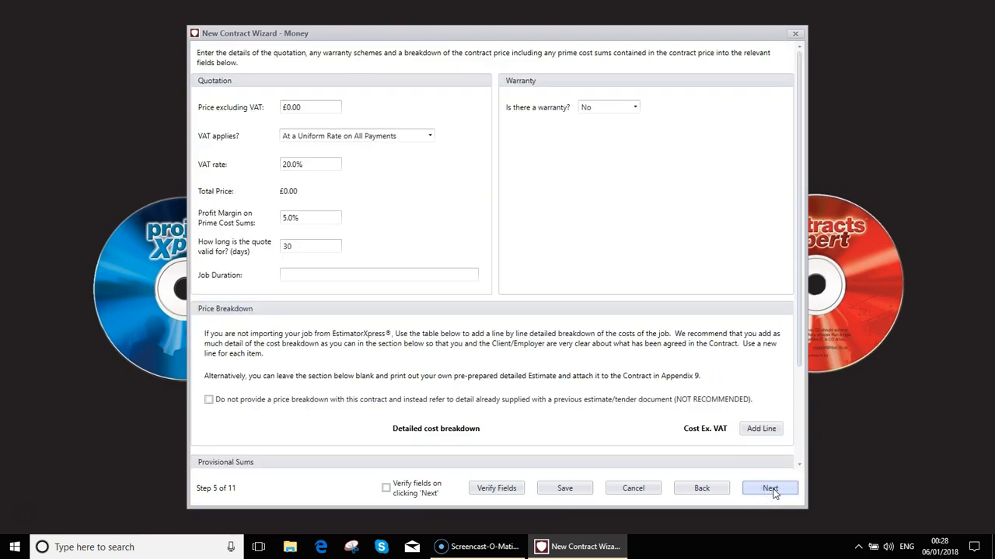
mouse_move(702, 283)
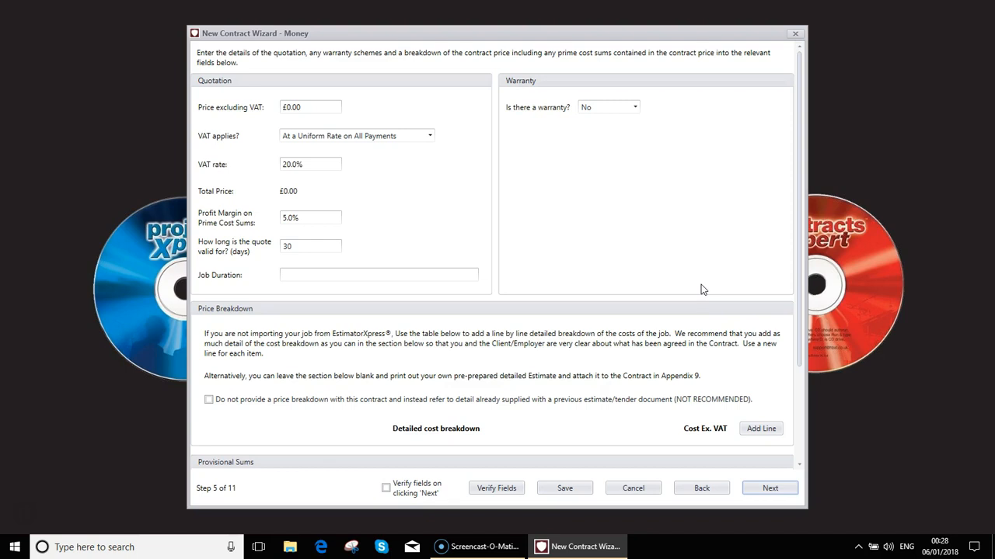
click(306, 106)
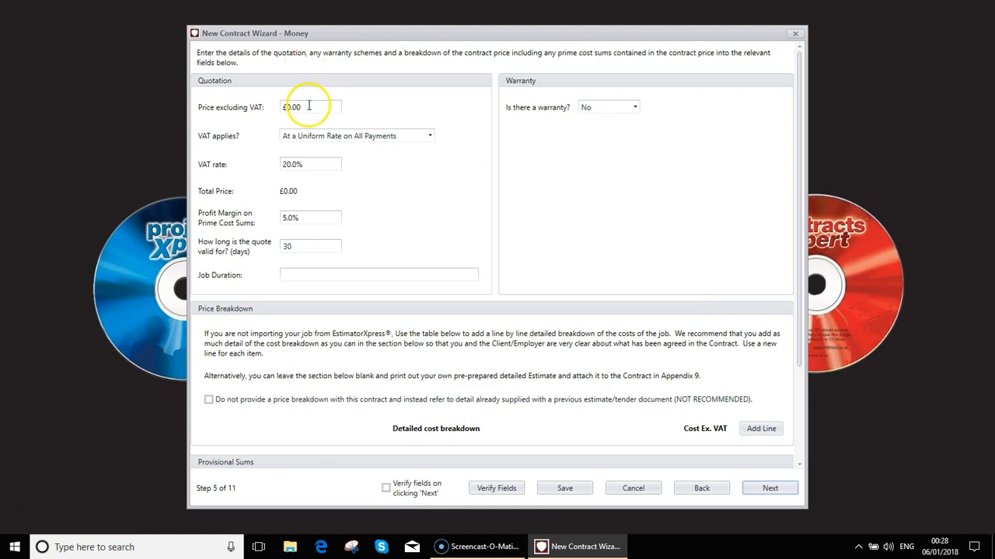
mouse_move(308, 106)
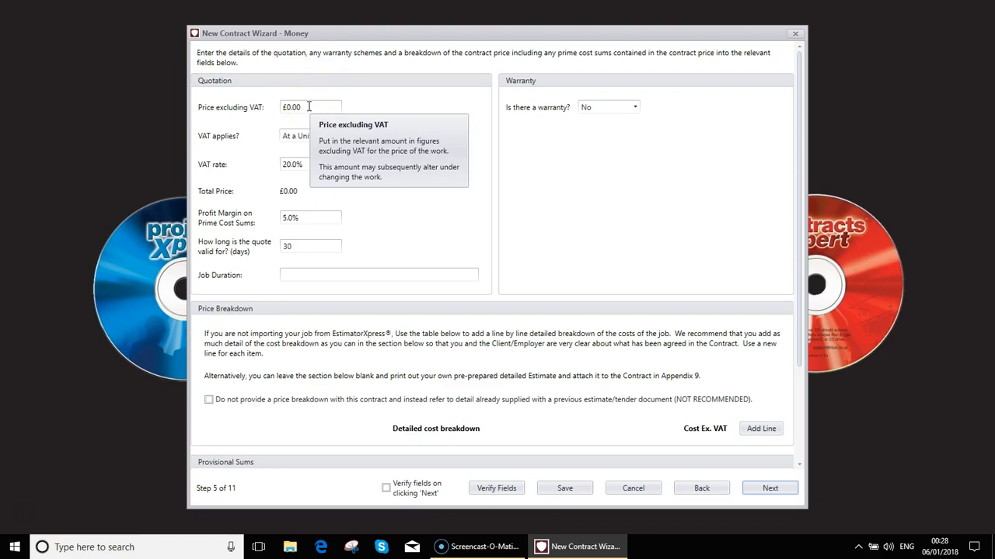
click(303, 107)
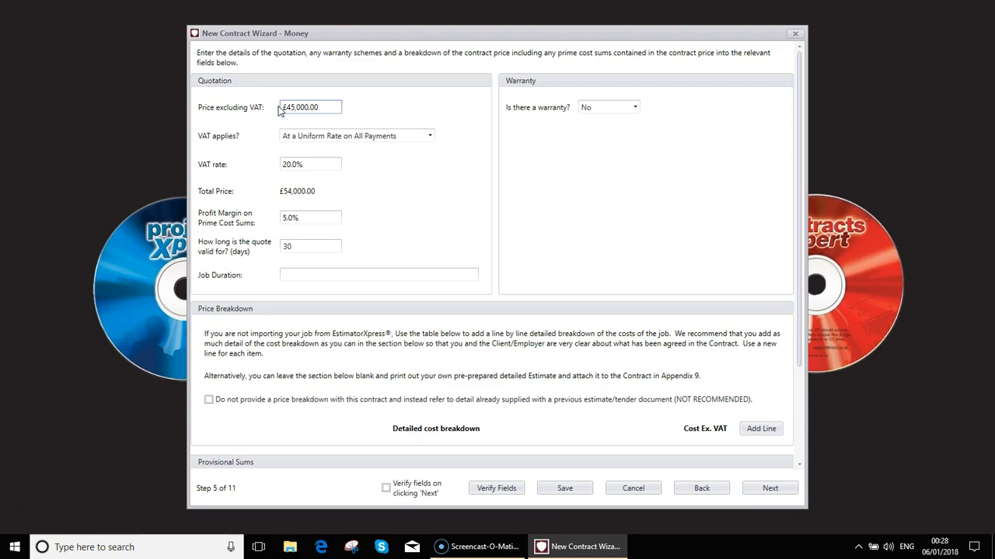
mouse_move(327, 145)
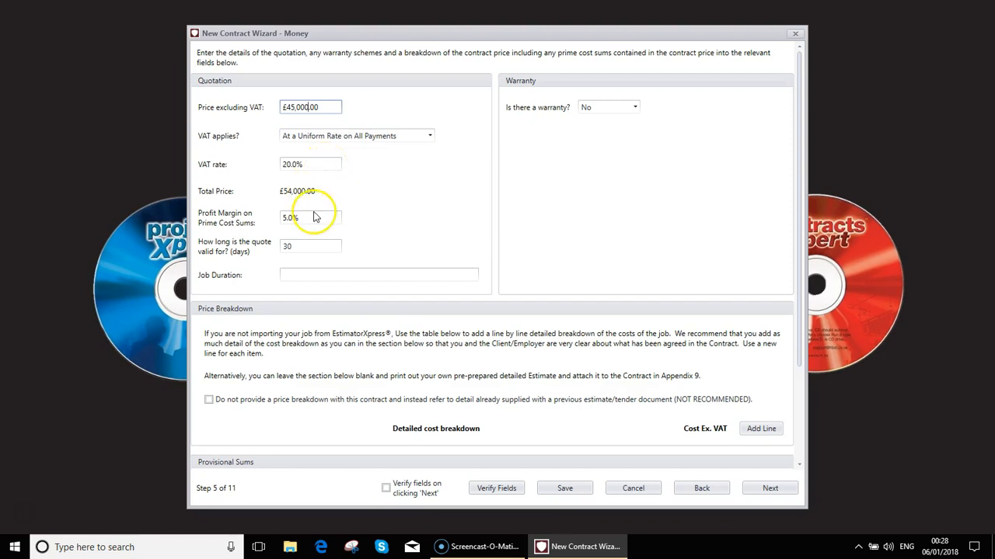
mouse_move(317, 216)
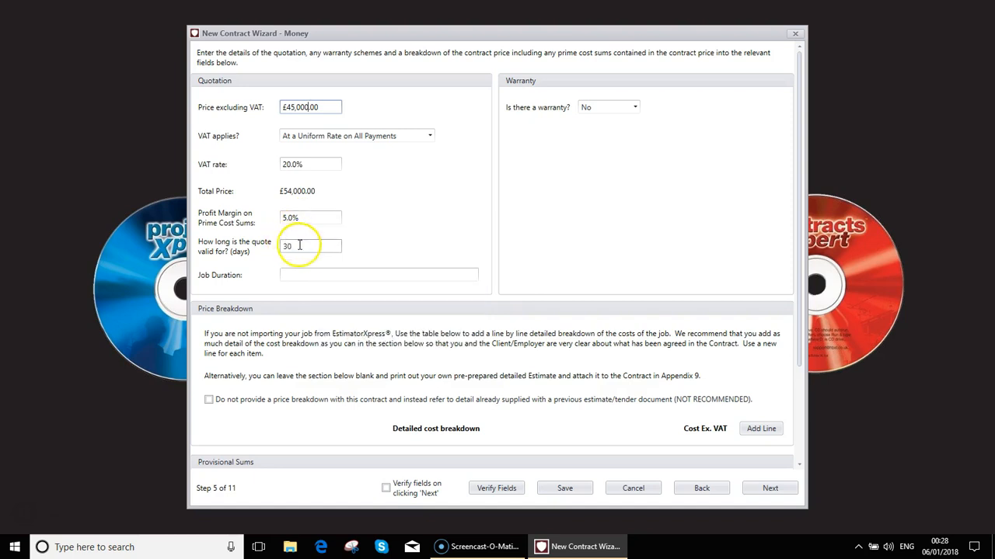
mouse_move(307, 245)
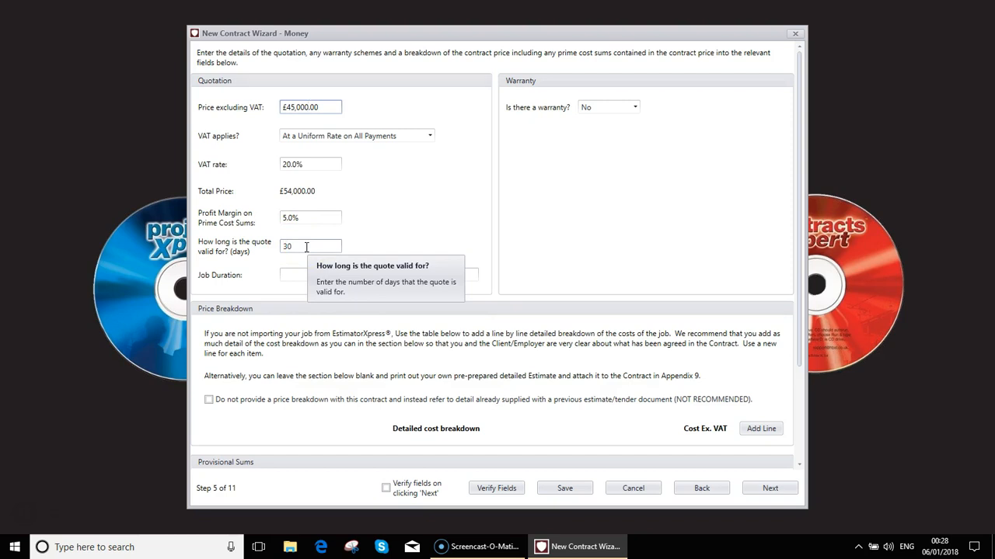
click(286, 273)
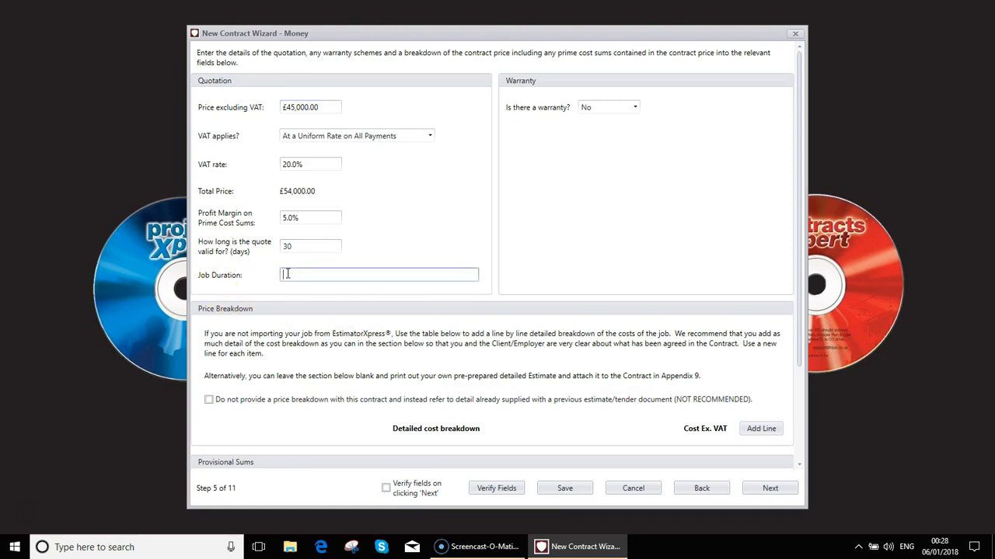
text(60)
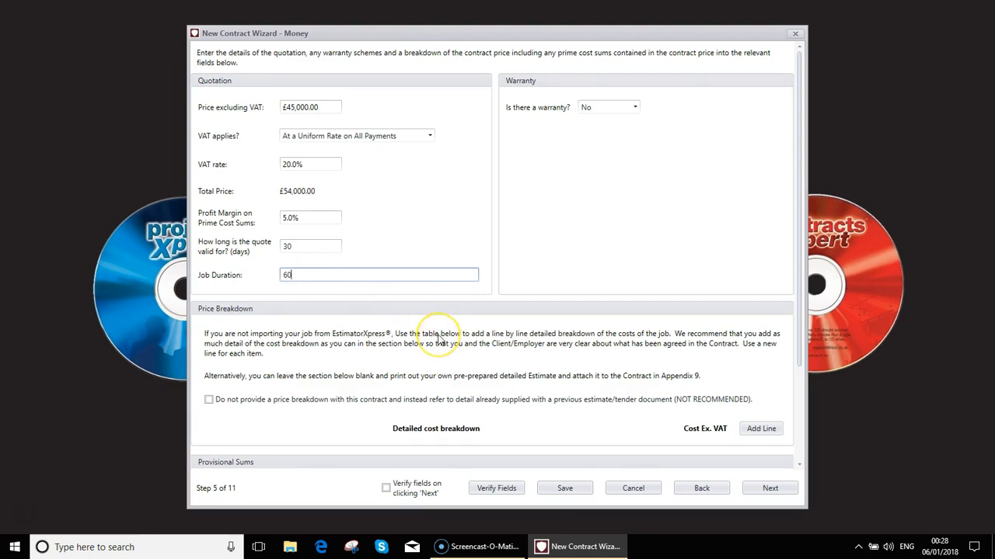
scroll(down, 3)
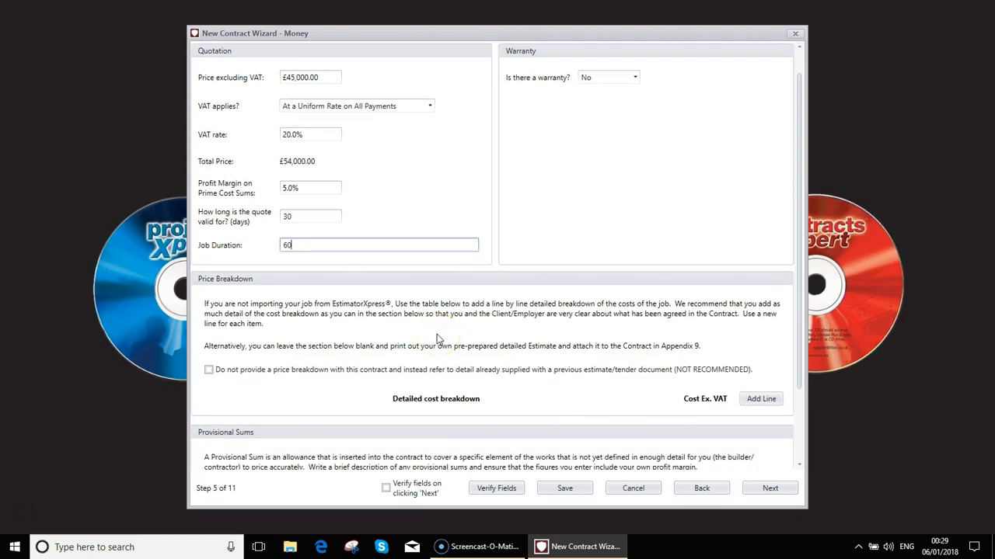
scroll(down, 3)
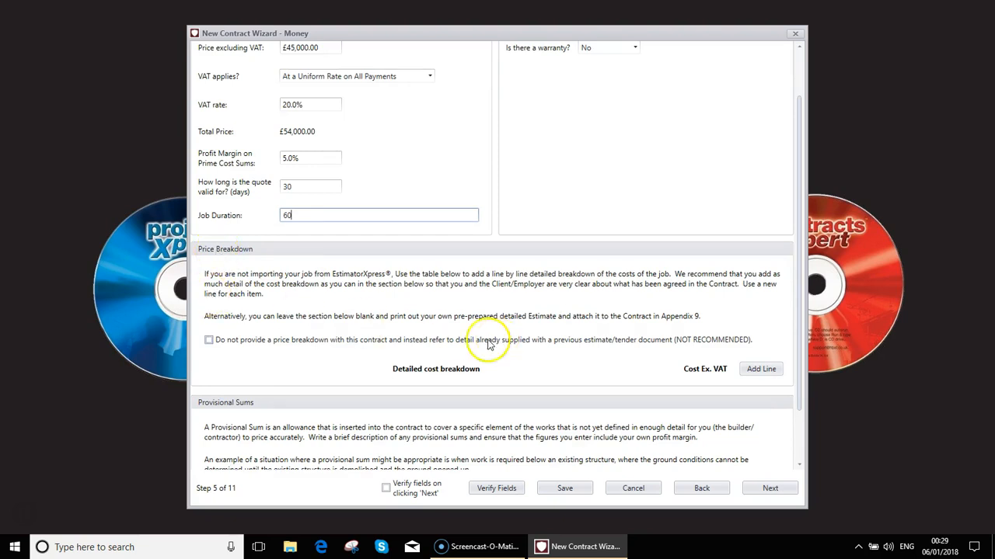
mouse_move(280, 298)
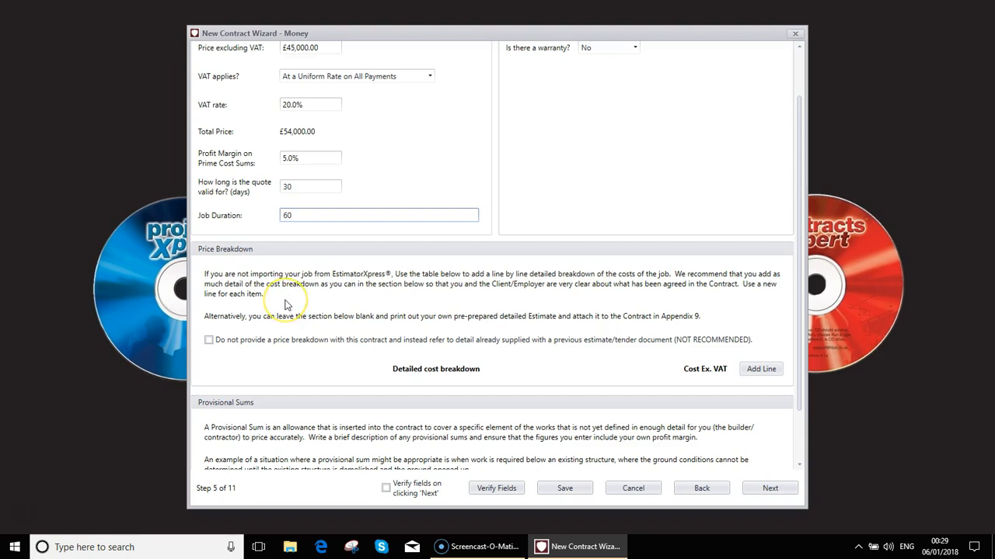
mouse_move(285, 305)
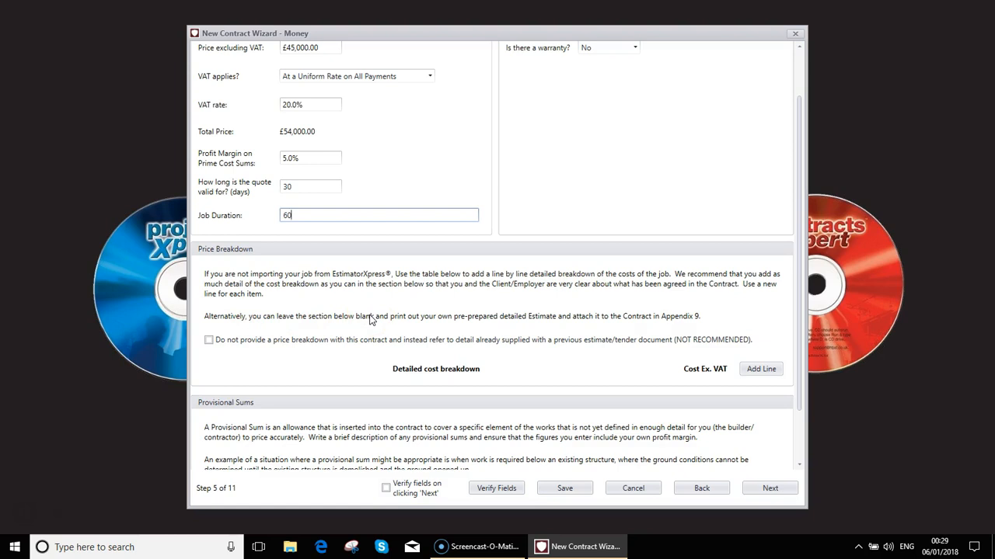
Toggle 'Do not provide a price breakdown' on and off, keeping the detailed breakdown.
click(209, 339)
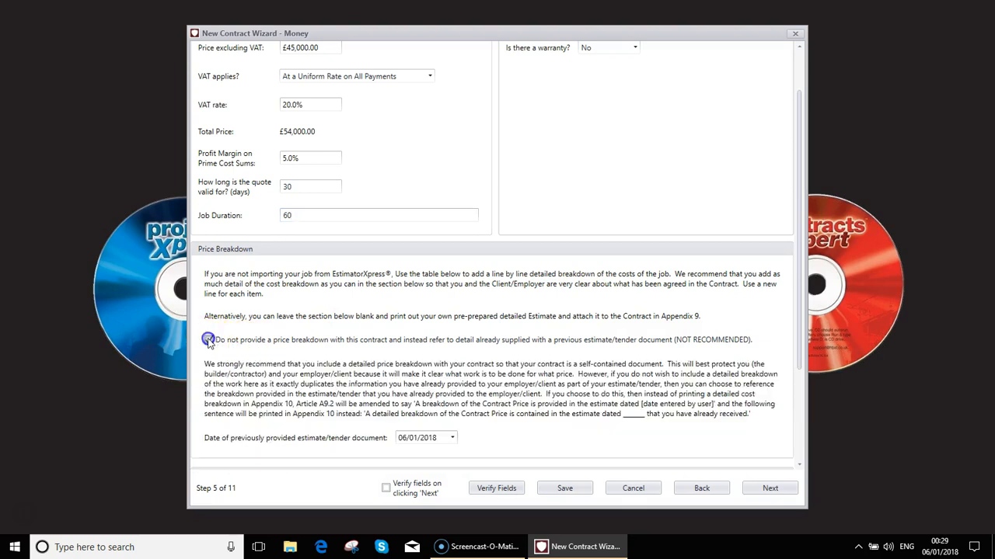
click(208, 339)
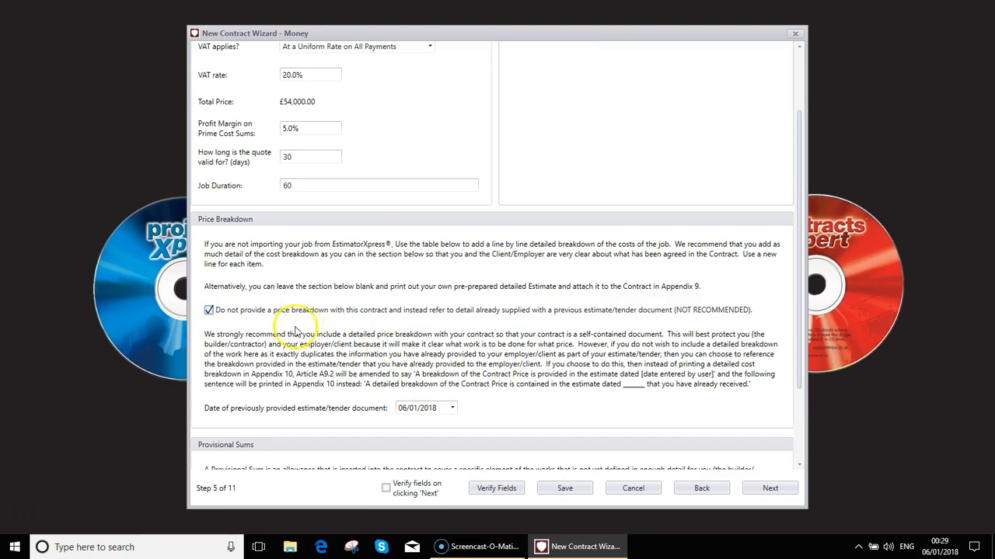
click(208, 311)
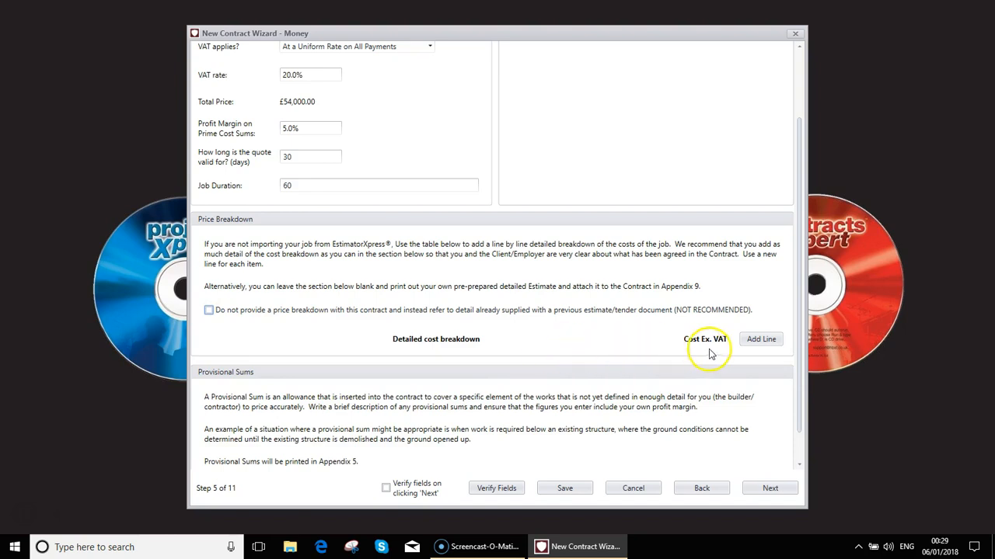
Add breakdown lines Footings £1,500, Foundations £3,000, Brickwork Shell £7,500 and Internal Fitting Out £2,500.
click(761, 338)
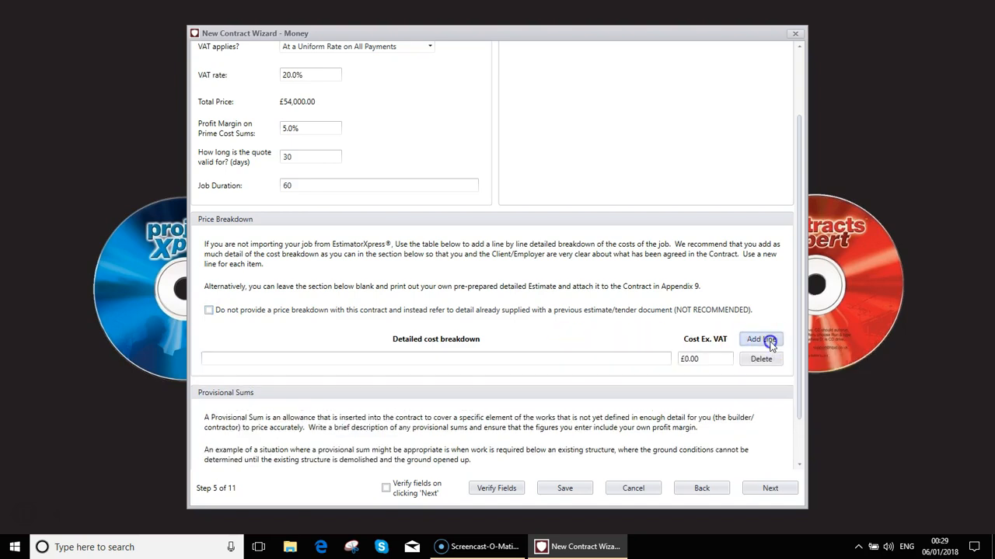
click(762, 339)
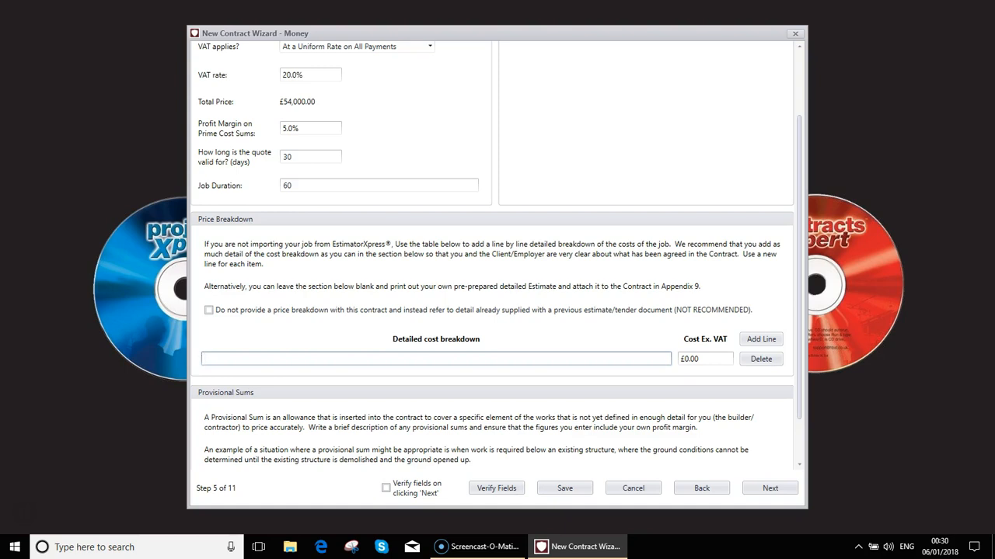
text(Foundations)
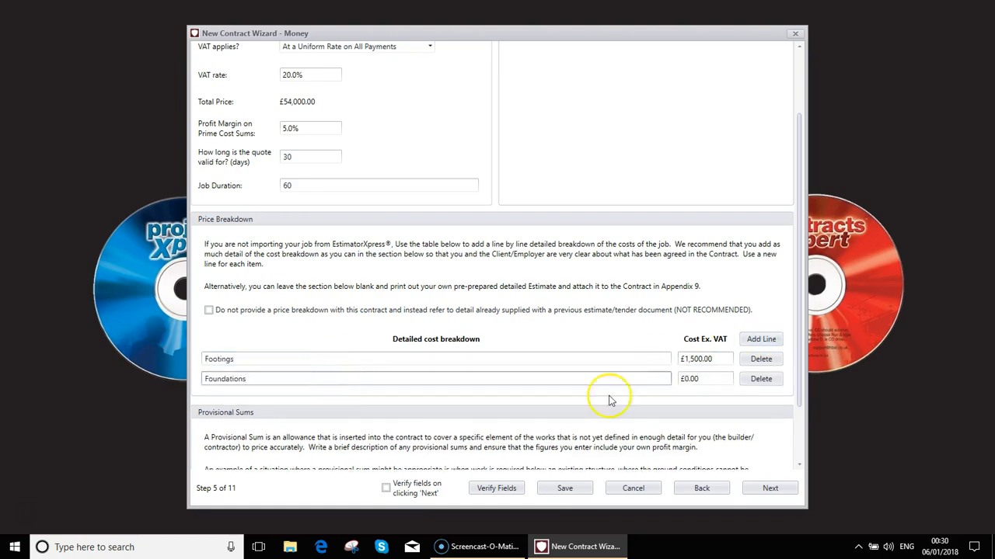
click(760, 339)
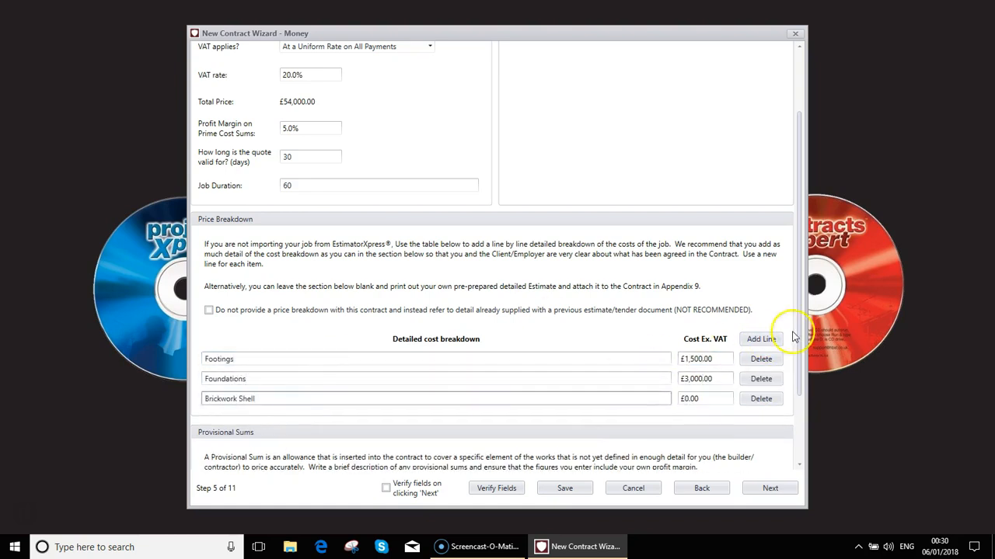
click(760, 339)
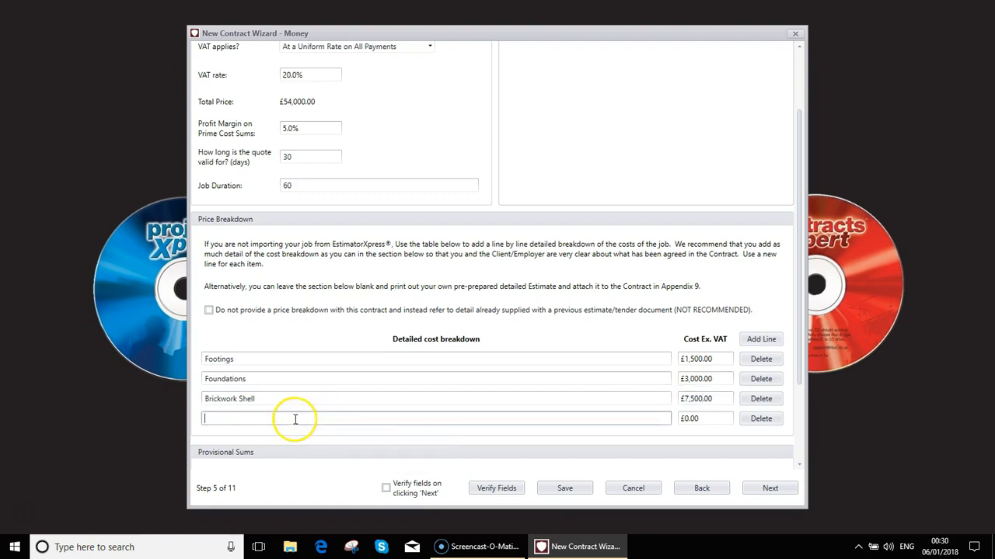
text(Internal Fitting Out)
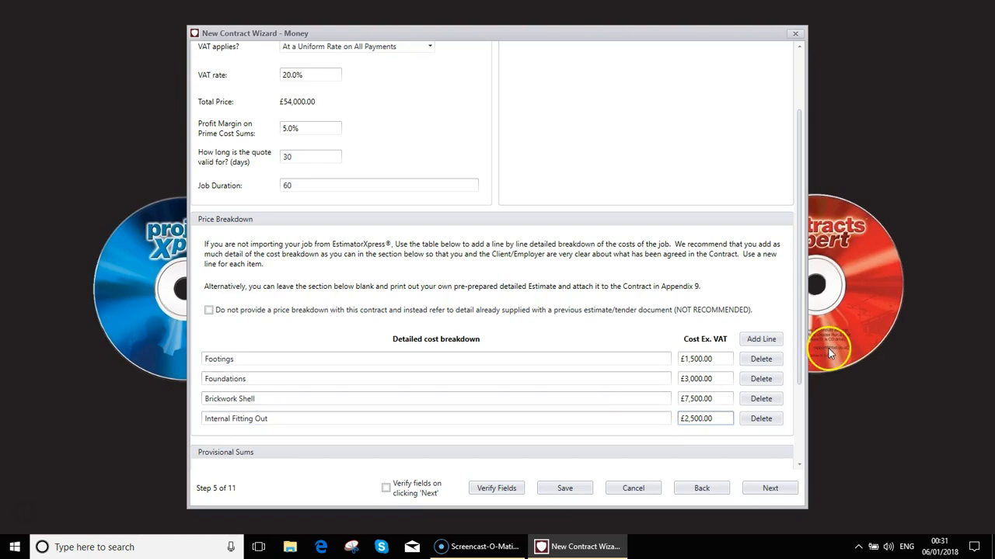
mouse_move(798, 364)
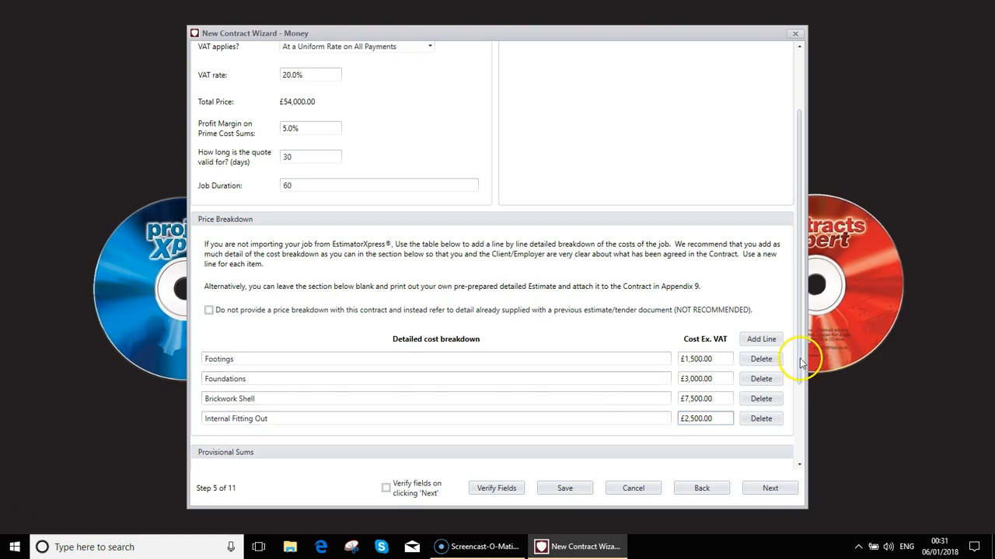
scroll(down, 3)
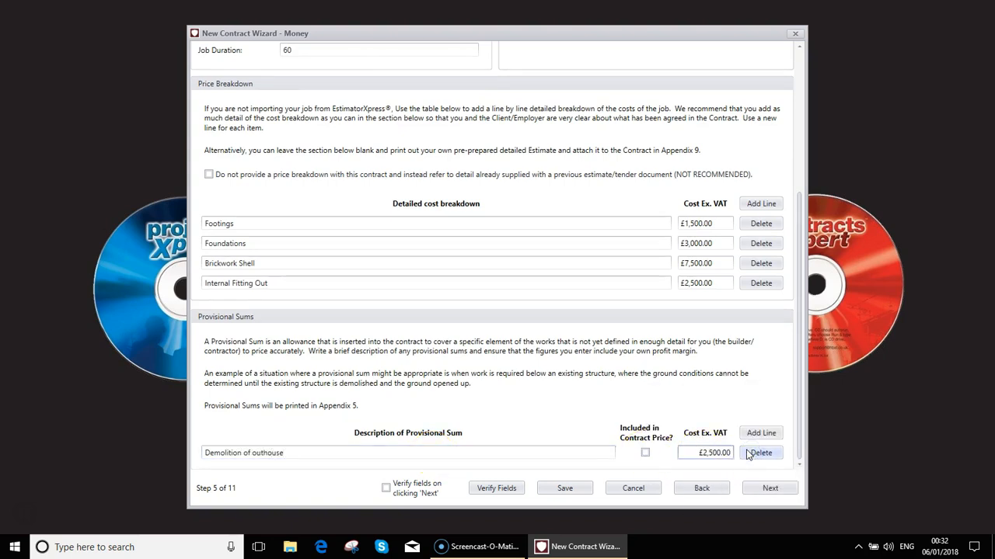
mouse_move(587, 450)
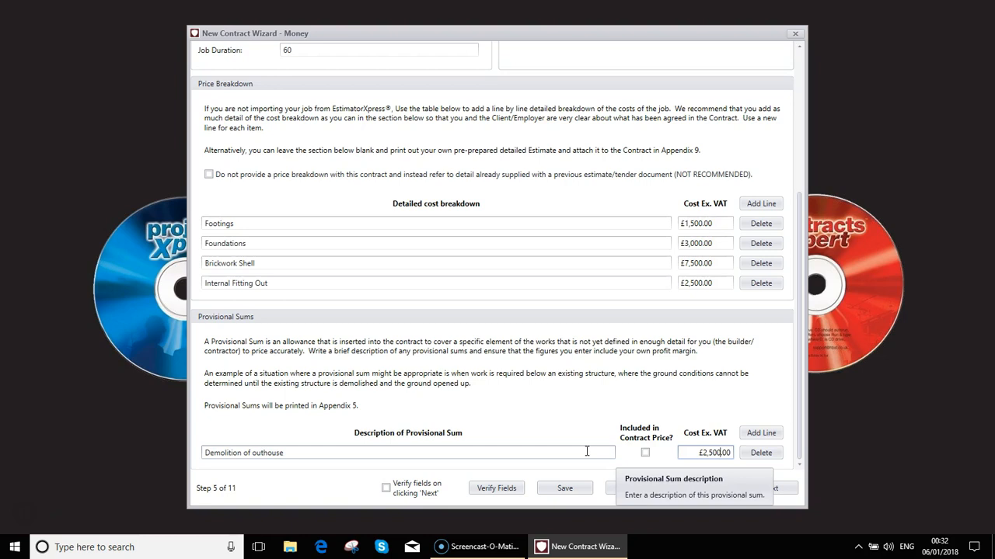
mouse_move(590, 451)
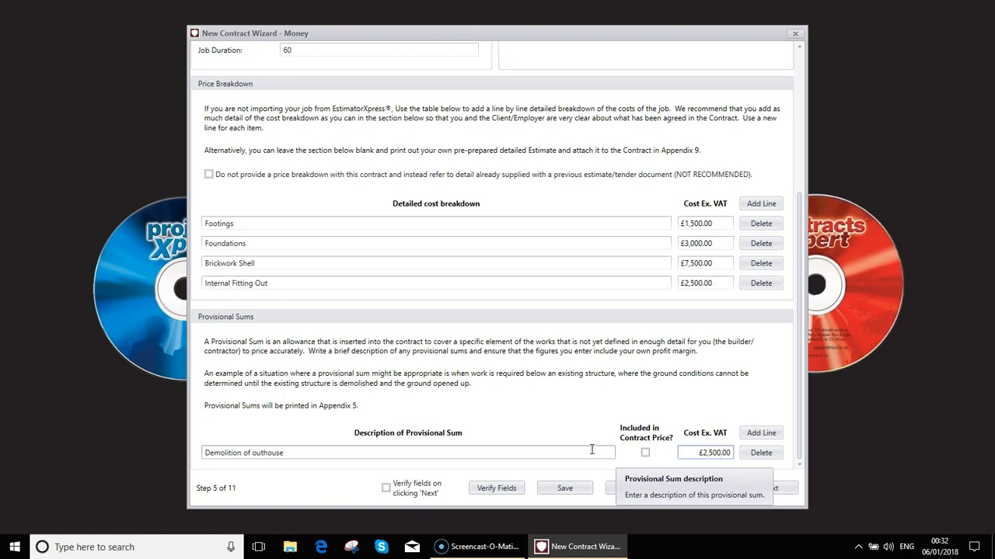
Continue past the £2,500 Demolition of outhouse provisional sum to the Payments step.
click(770, 488)
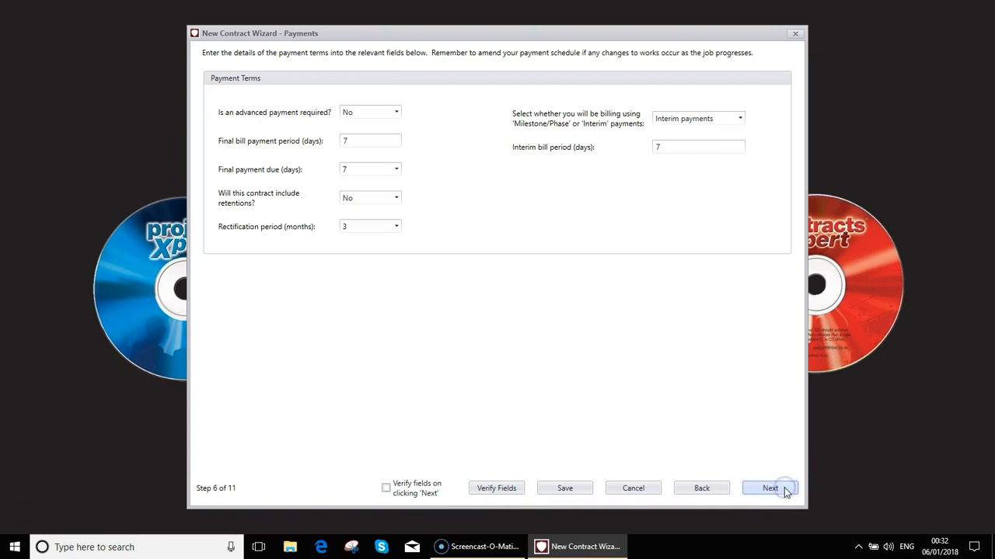
mouse_move(394, 117)
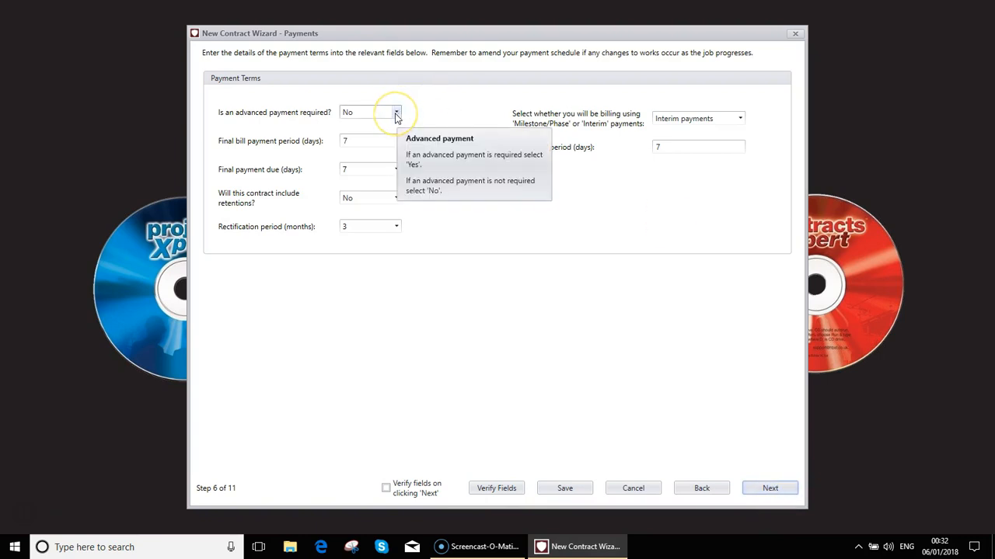
Require an advance payment due within 14 days and include retentions at 2.5%.
click(395, 112)
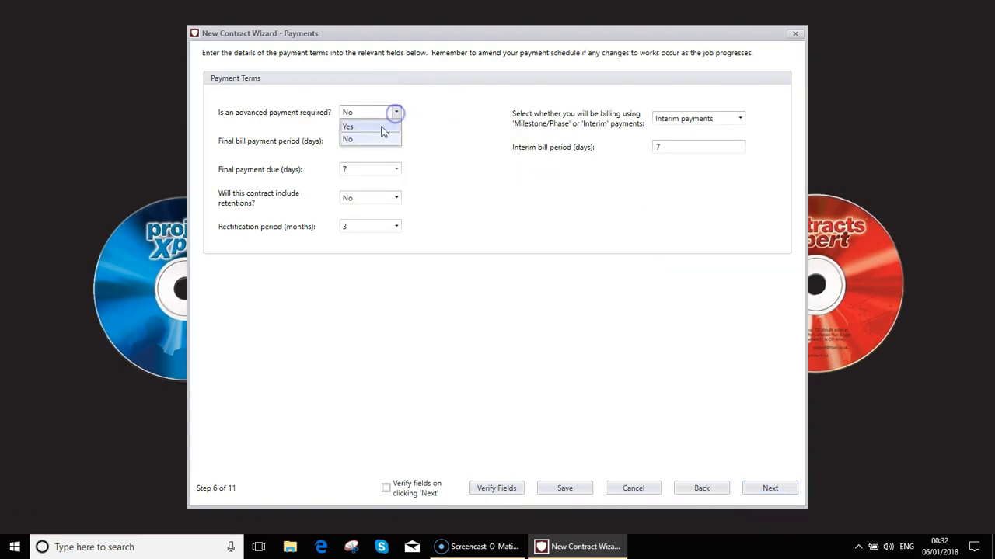
click(348, 126)
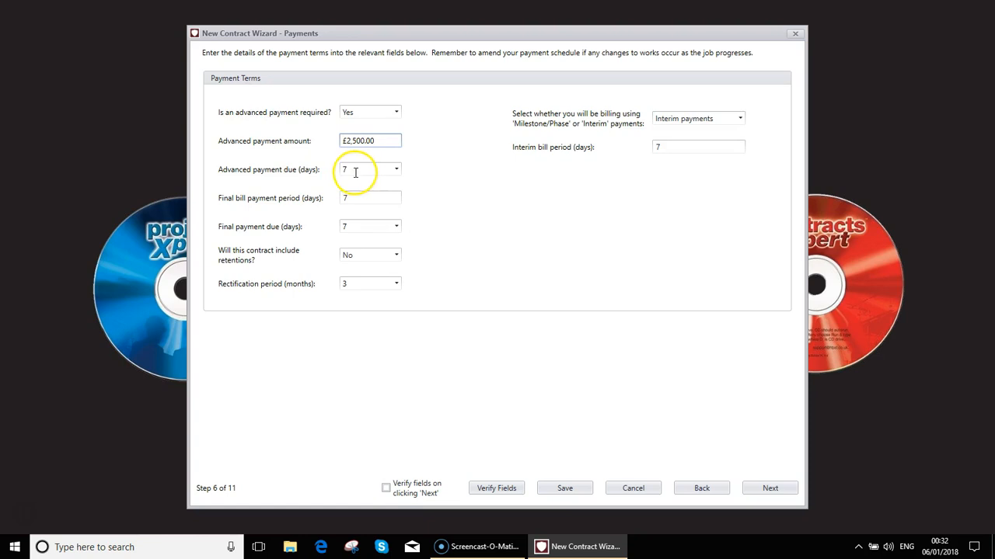
mouse_move(360, 170)
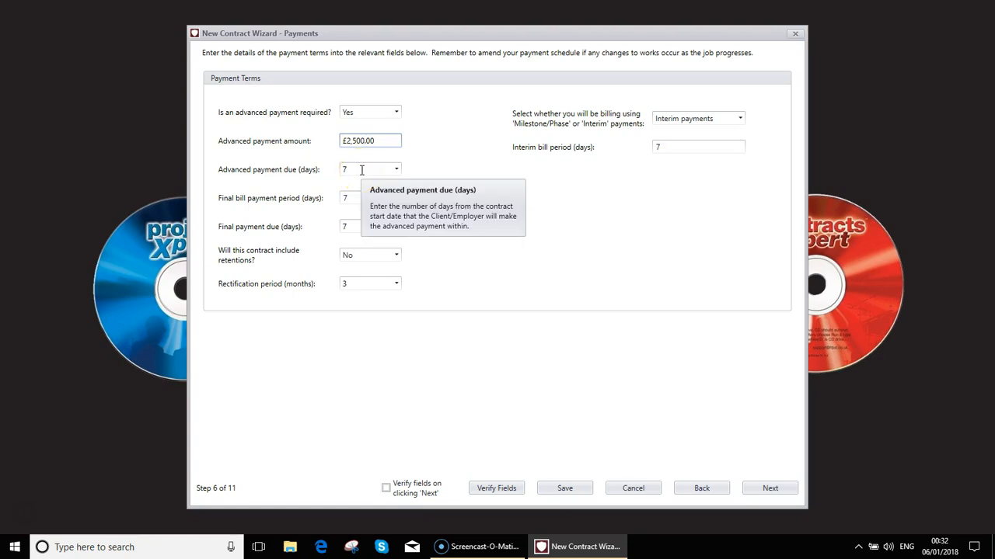
click(393, 169)
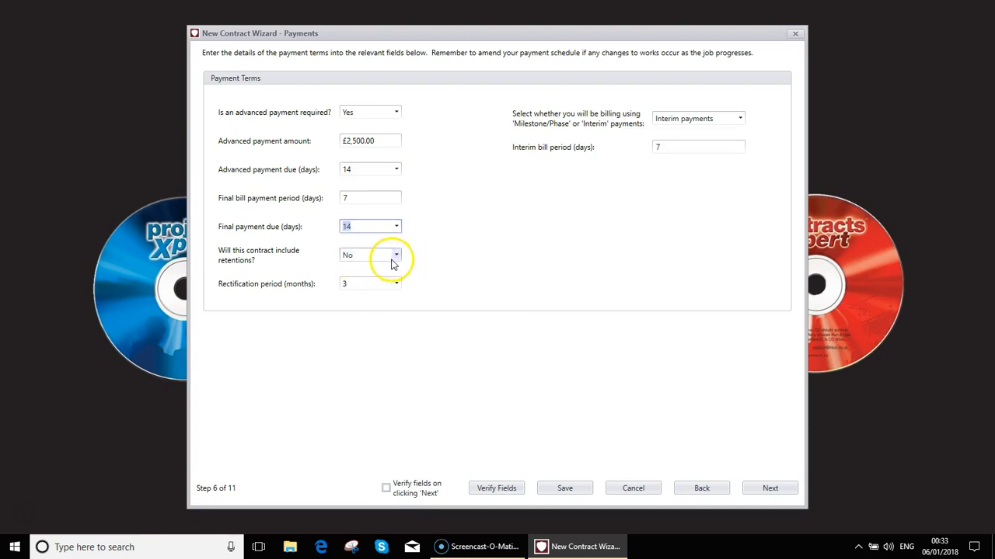
click(395, 255)
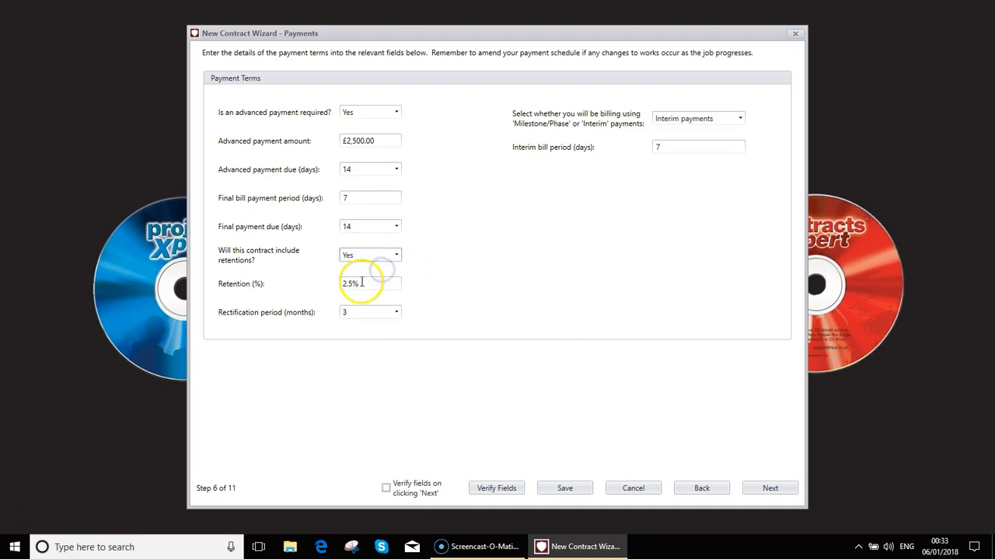
mouse_move(350, 308)
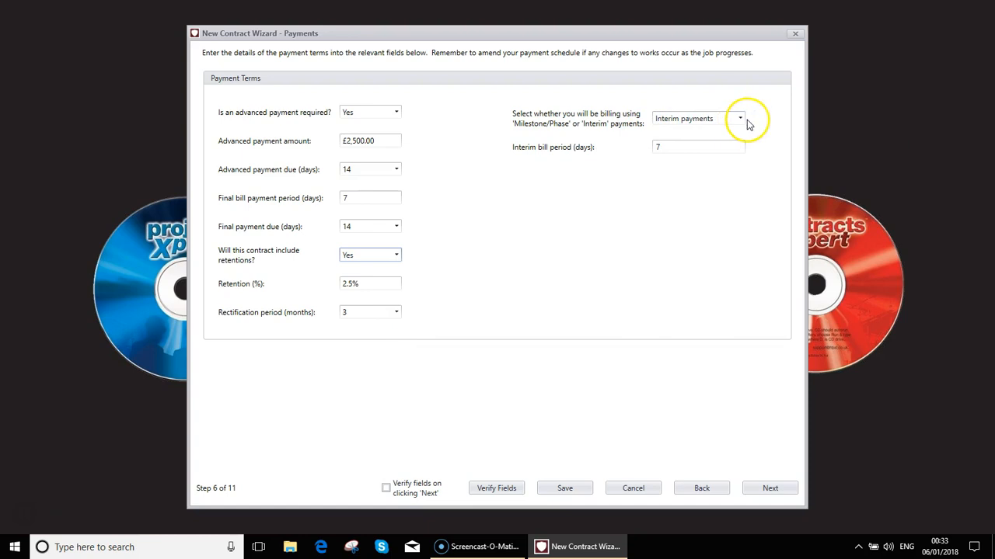
Try Milestone/Phase billing, keep interim payments, and continue to the Assumptions step.
click(740, 119)
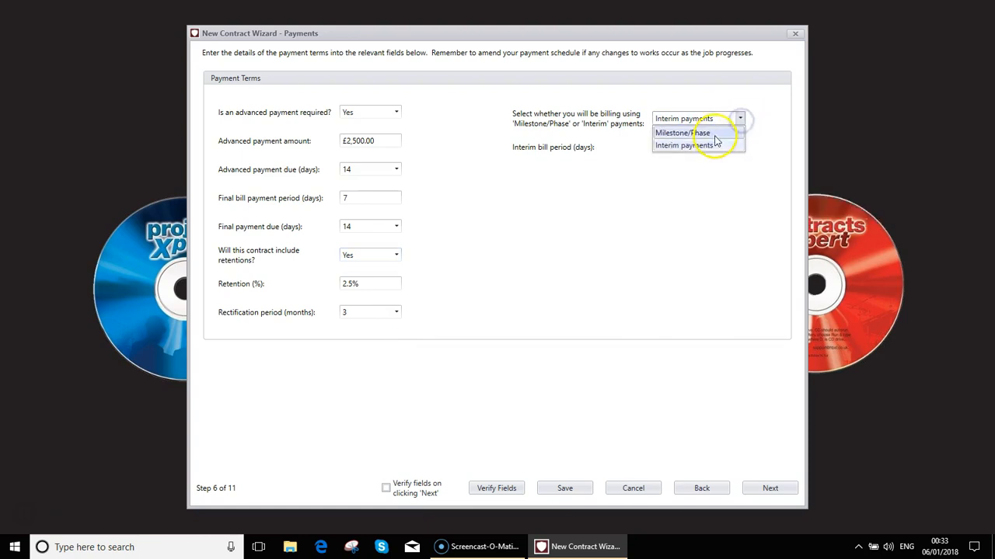
click(690, 134)
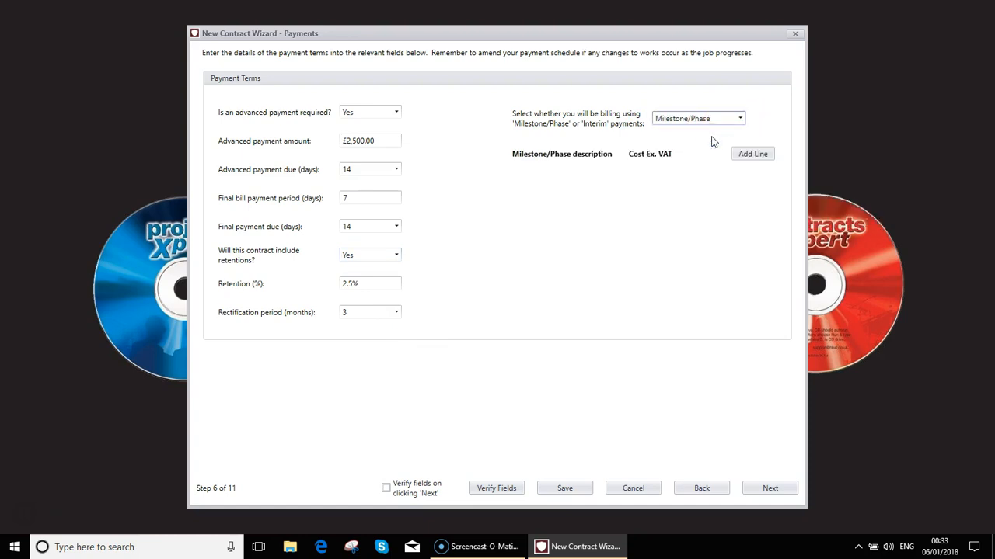
mouse_move(679, 155)
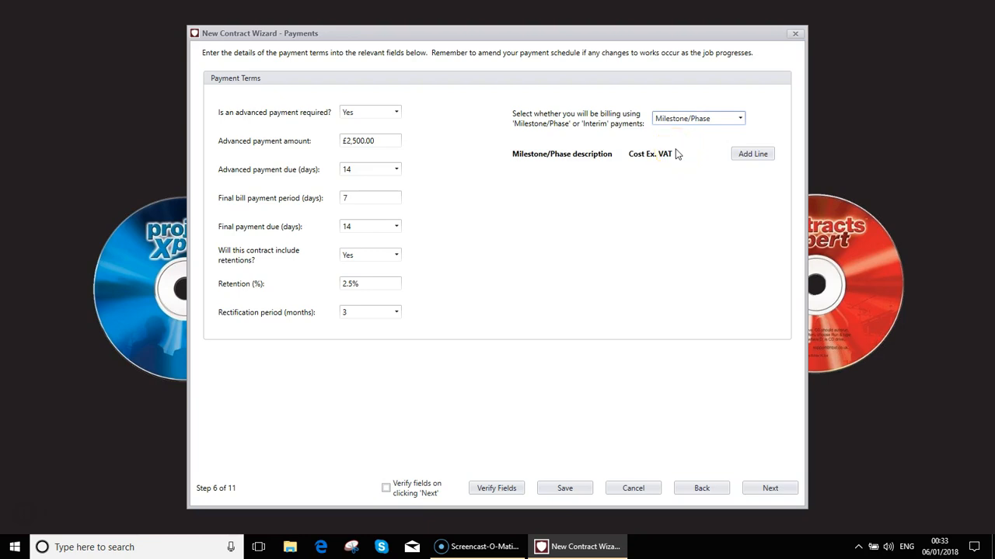
mouse_move(749, 156)
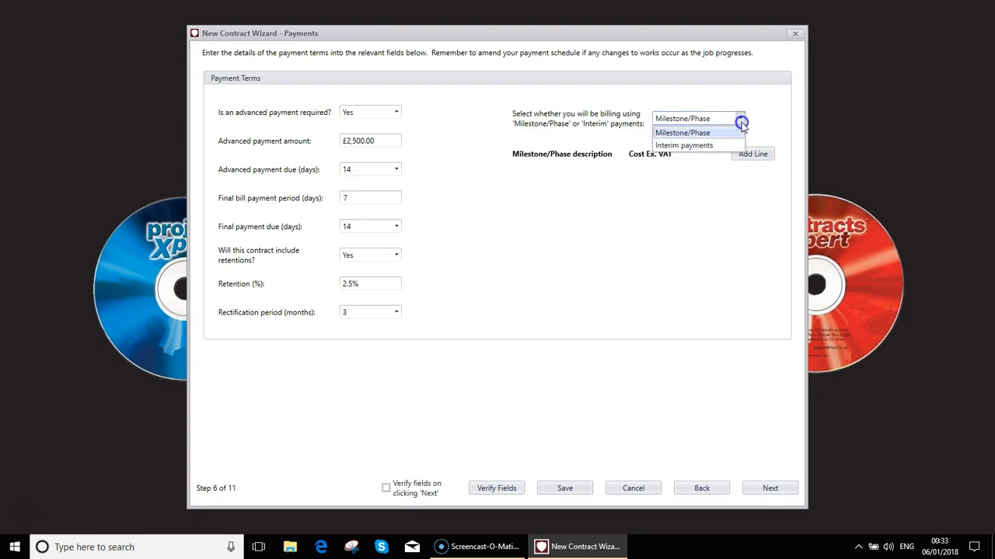
click(684, 147)
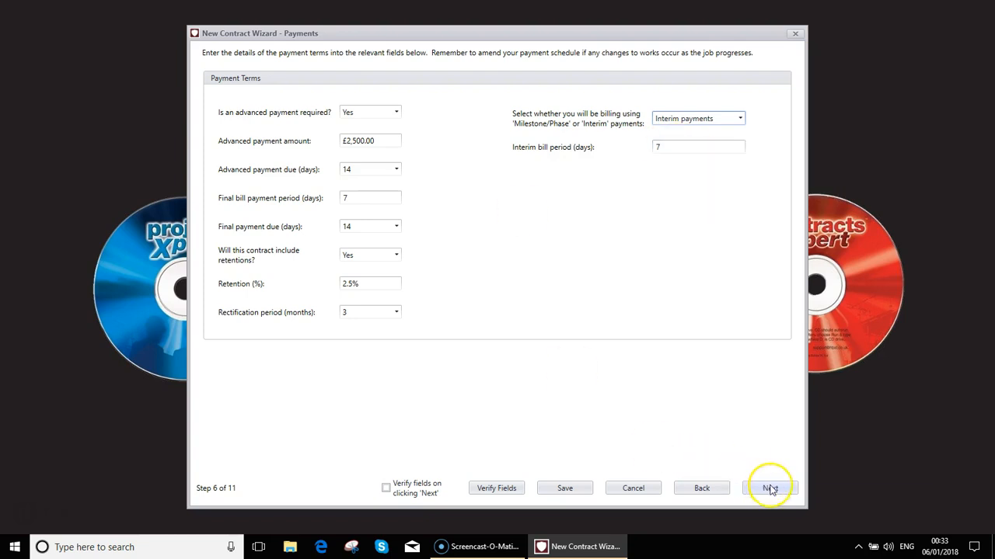
click(771, 488)
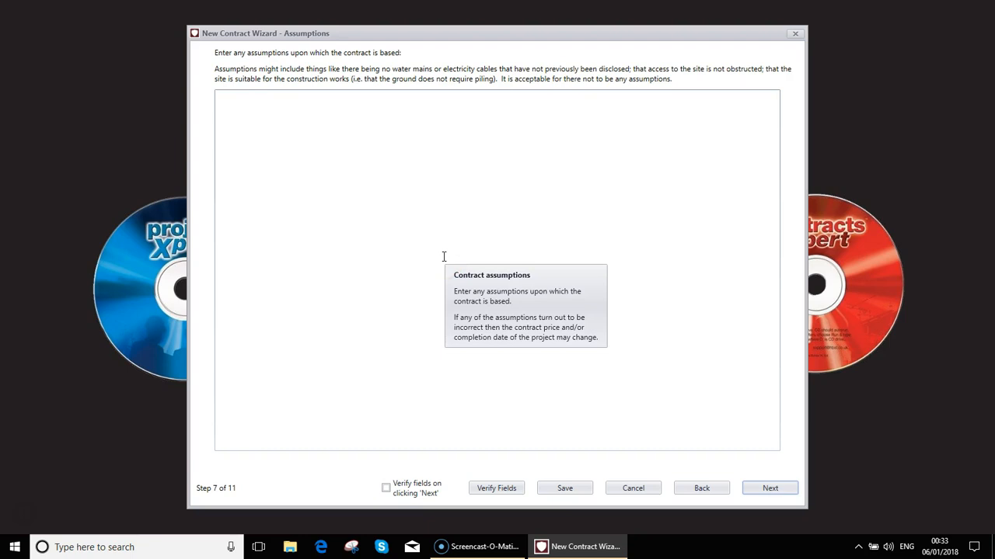
Leave the assumptions as they are and continue to the Documents step.
click(771, 488)
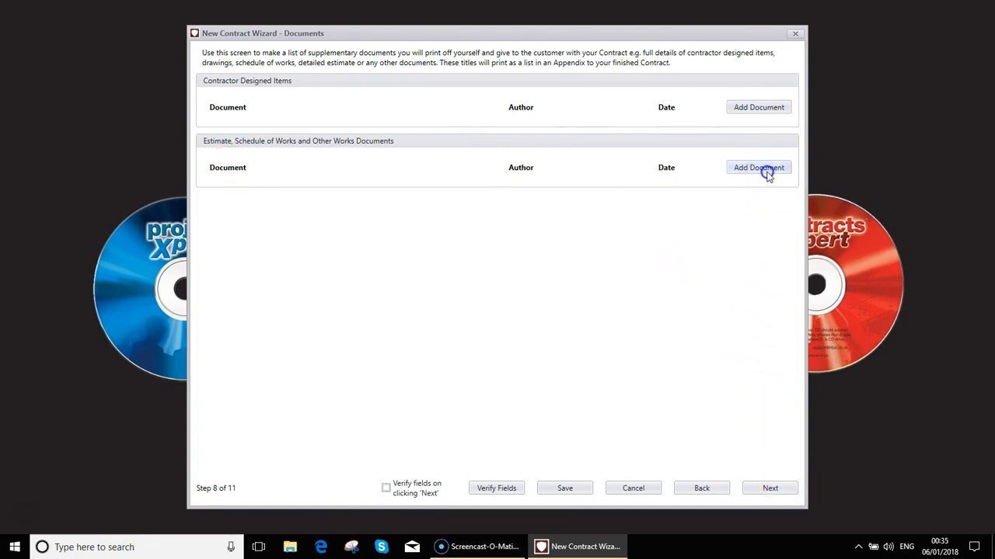
click(759, 168)
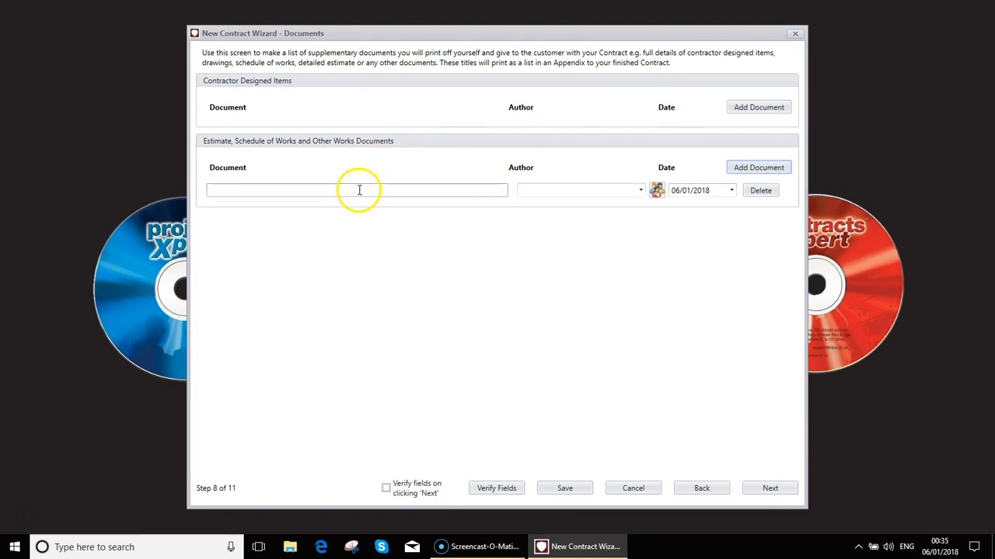
mouse_move(577, 193)
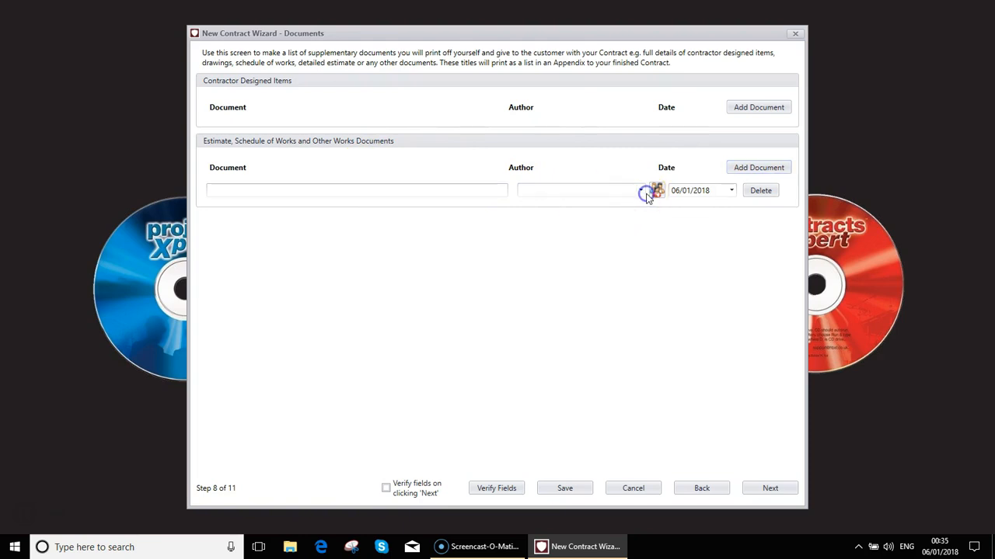
click(640, 190)
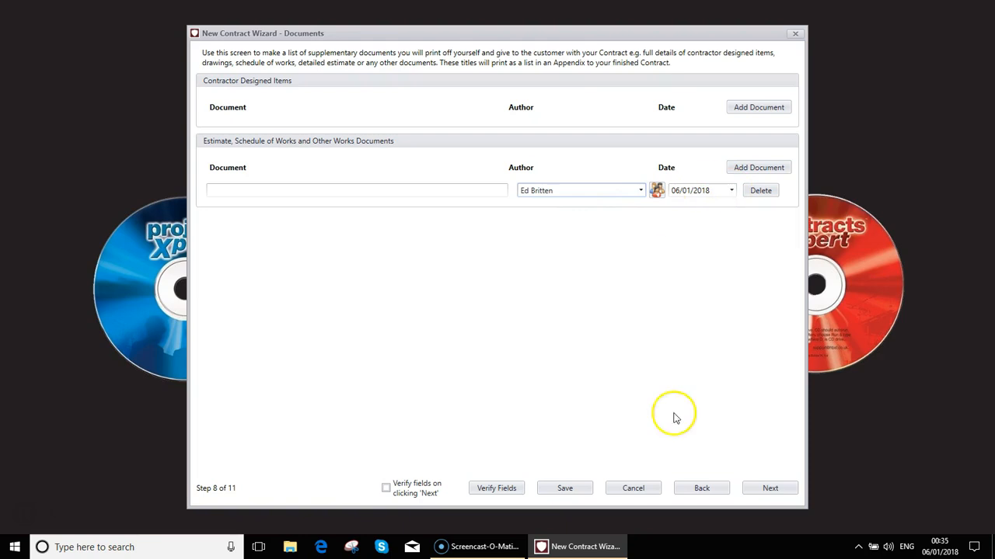
mouse_move(771, 488)
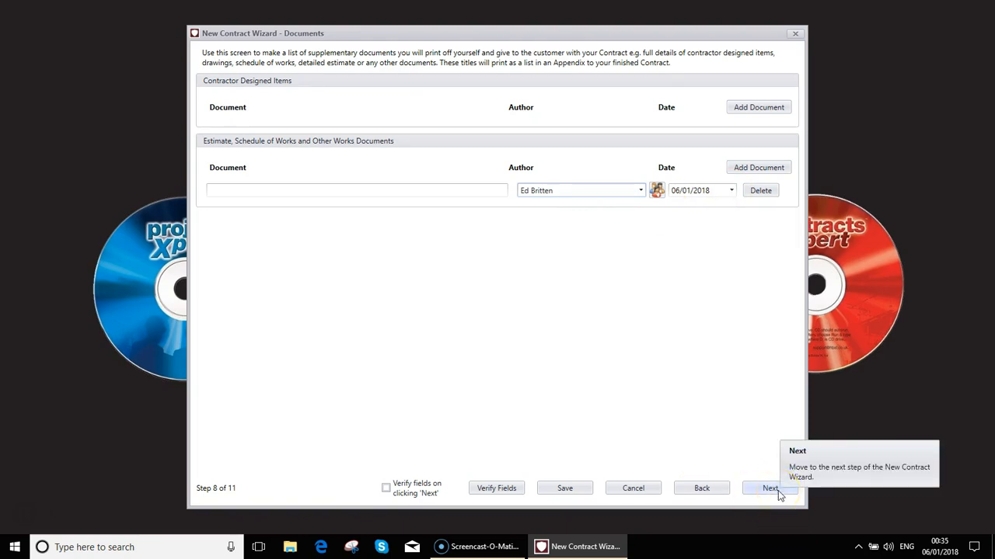
click(771, 488)
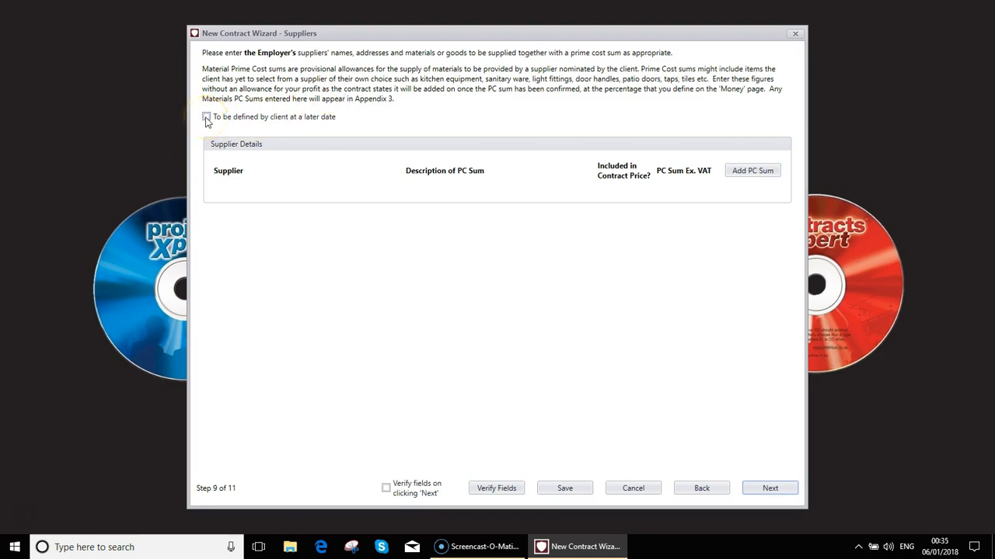
Toggle 'To be defined by client at a later date' on and off, then continue to Subcontractors.
click(206, 118)
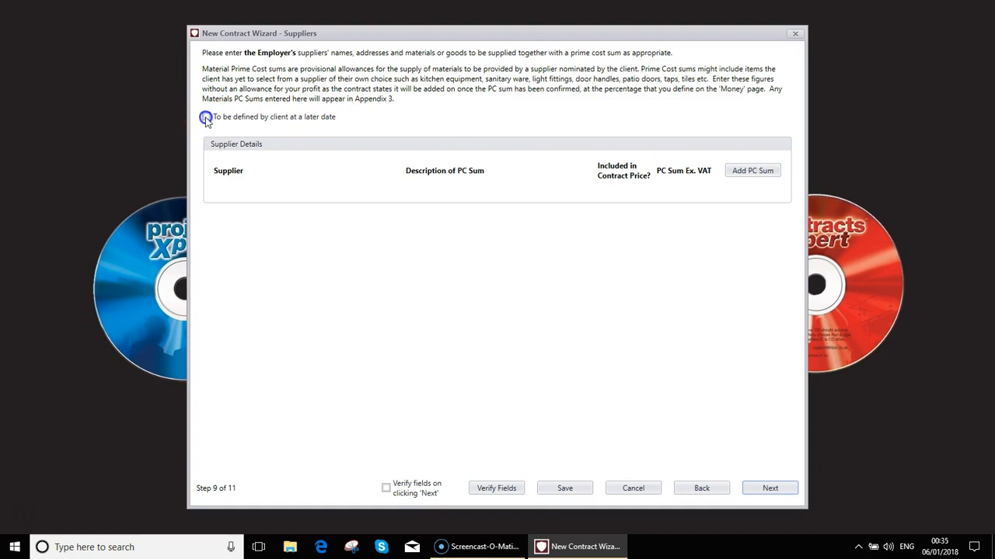
click(205, 118)
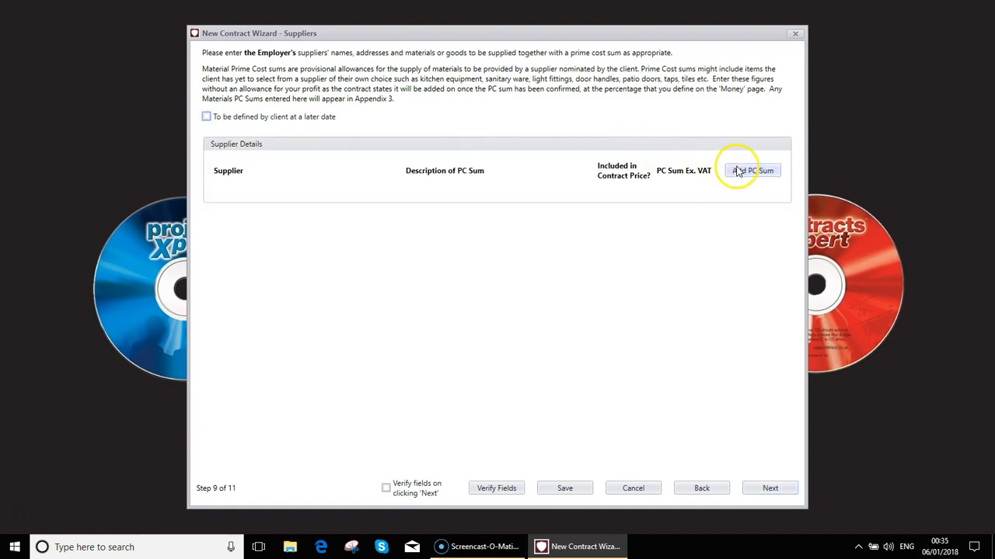
mouse_move(665, 452)
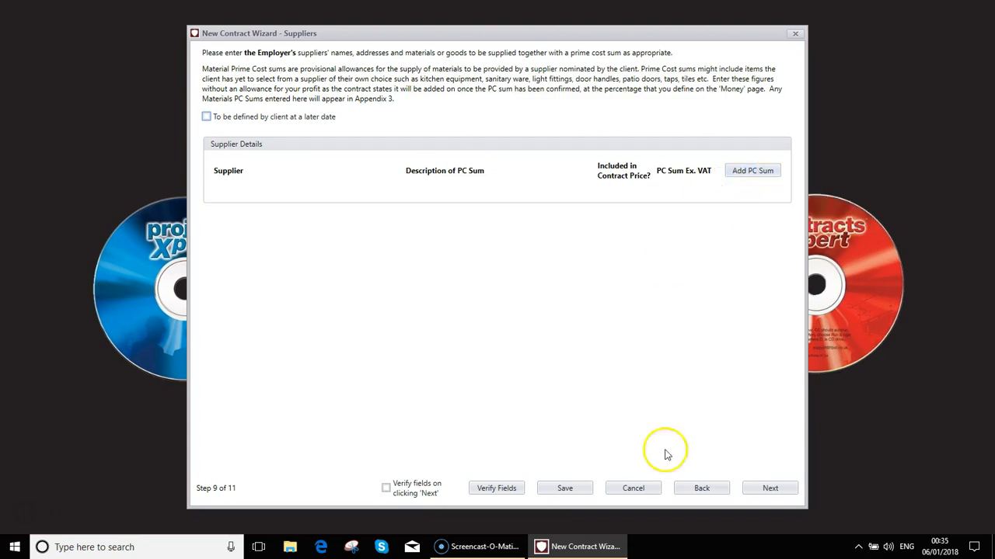
click(770, 488)
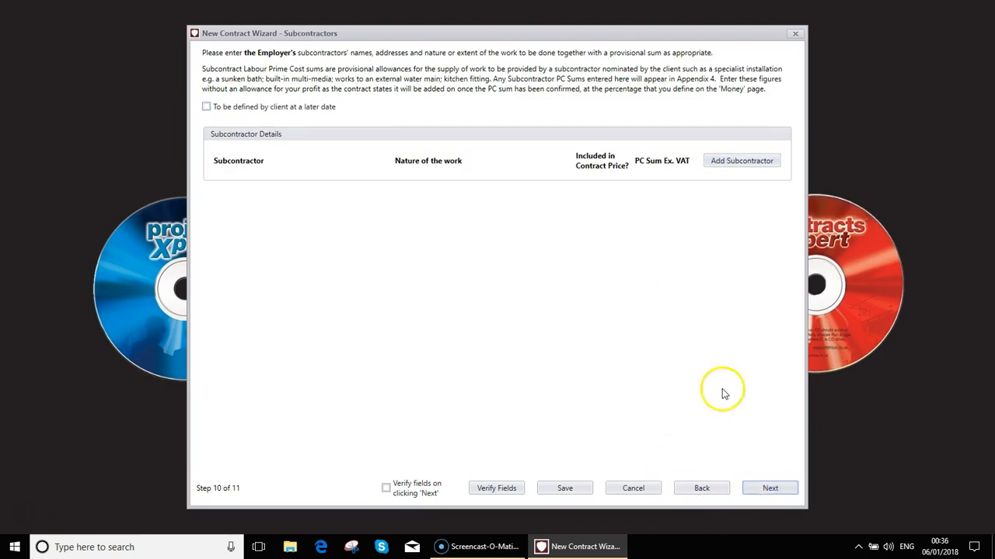
mouse_move(329, 196)
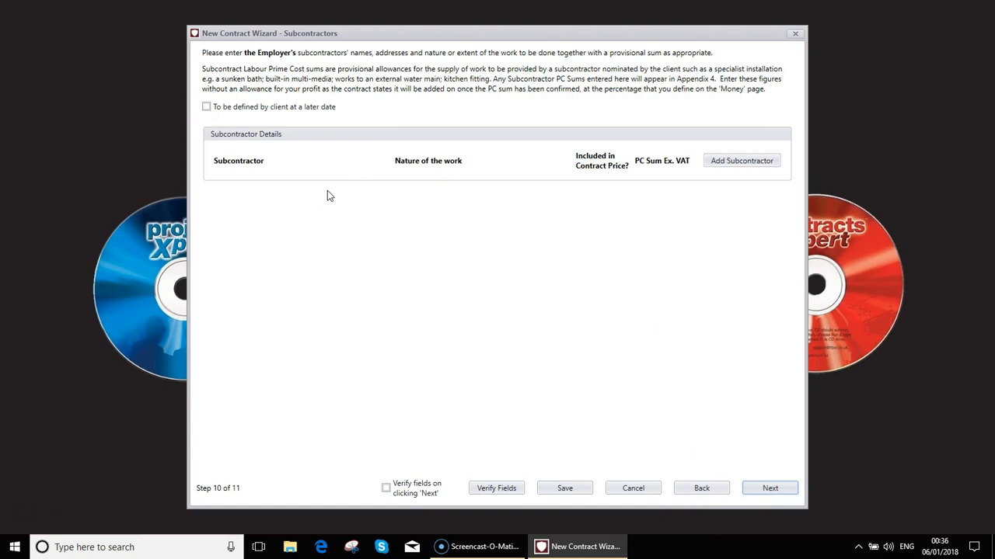
mouse_move(332, 196)
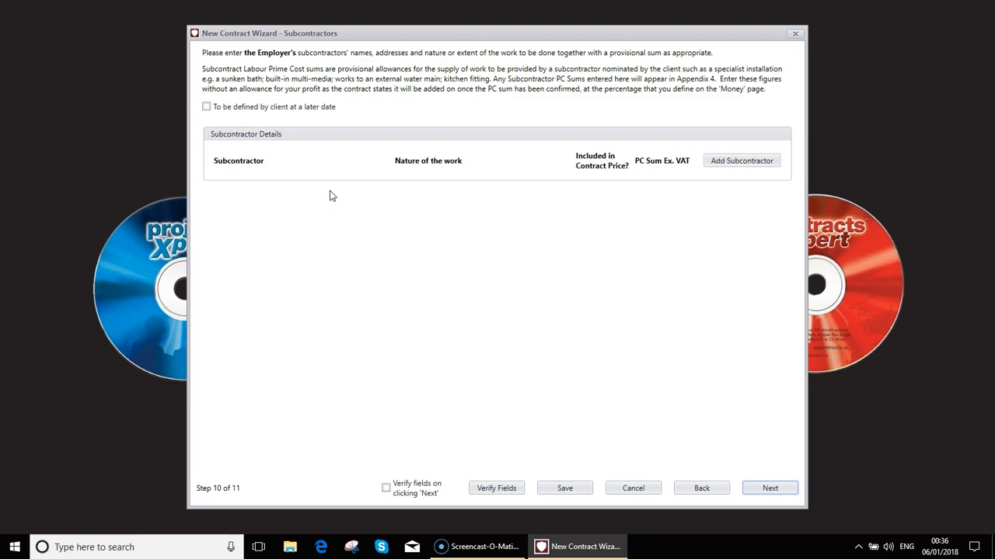
Pass the Subcontractors step empty and finish the wizard, opening the contract.
click(770, 488)
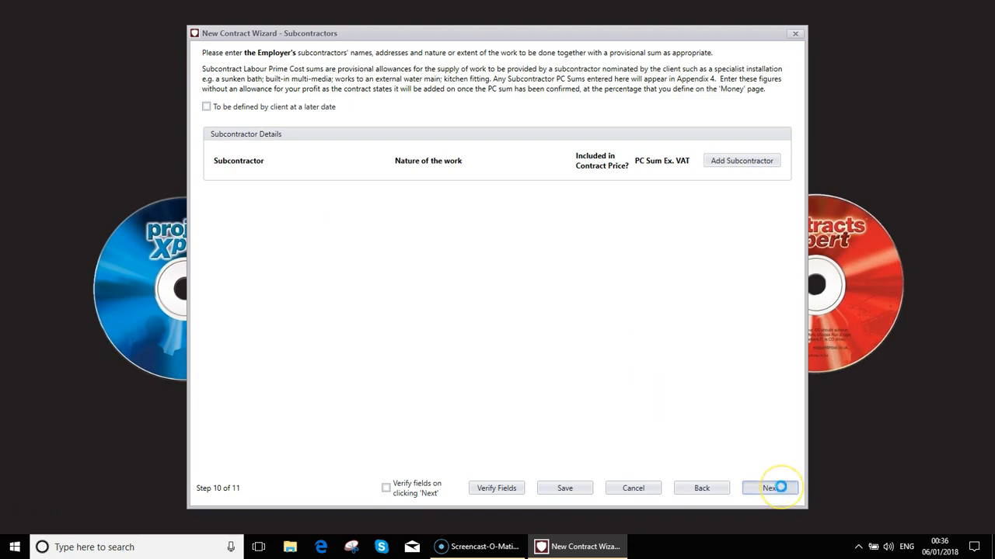
click(762, 488)
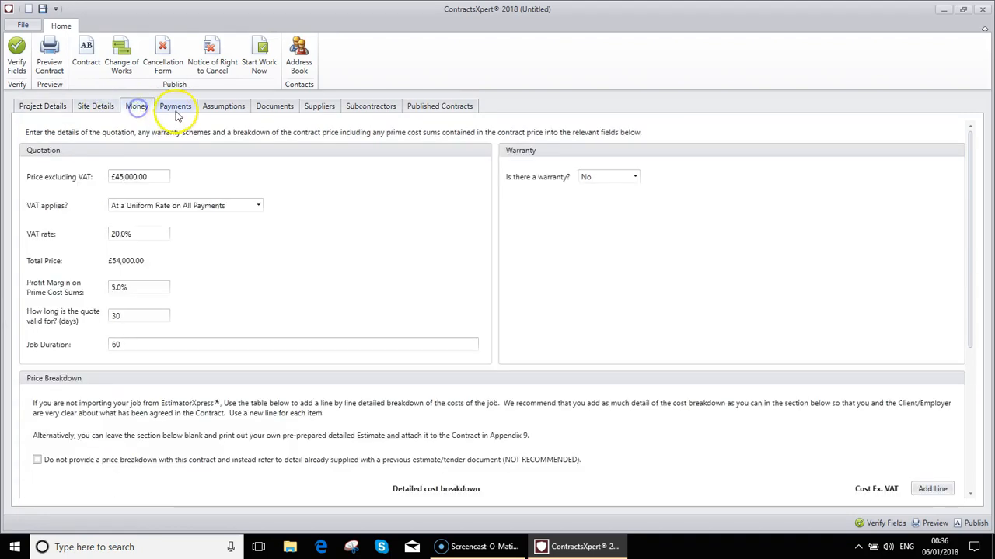
View the contract's Suppliers tab, then its Published Contracts page with no versions.
click(321, 105)
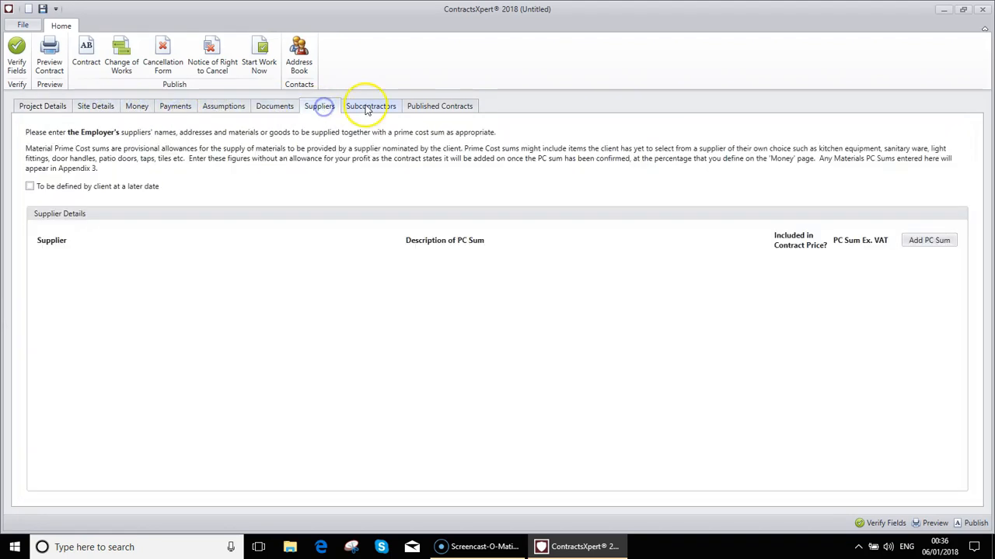
click(438, 106)
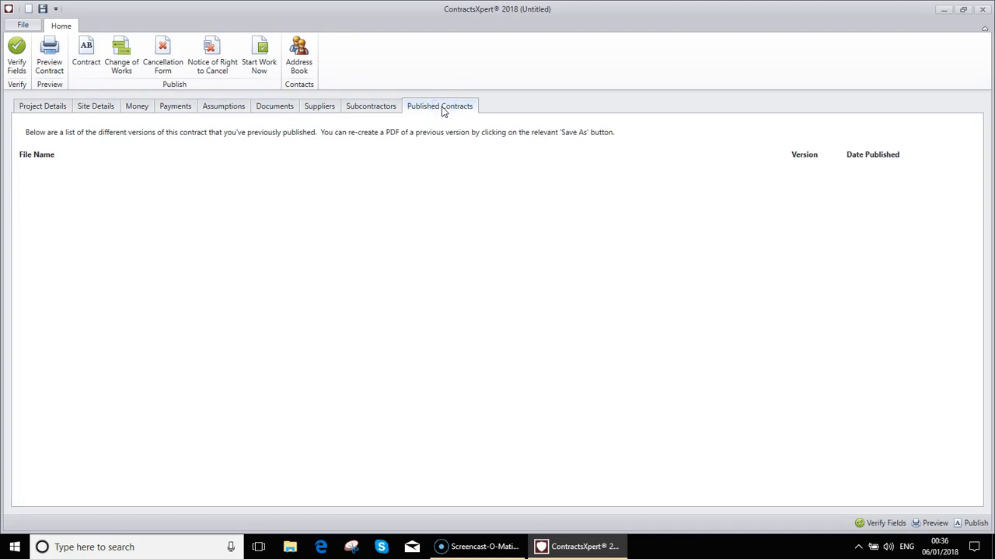